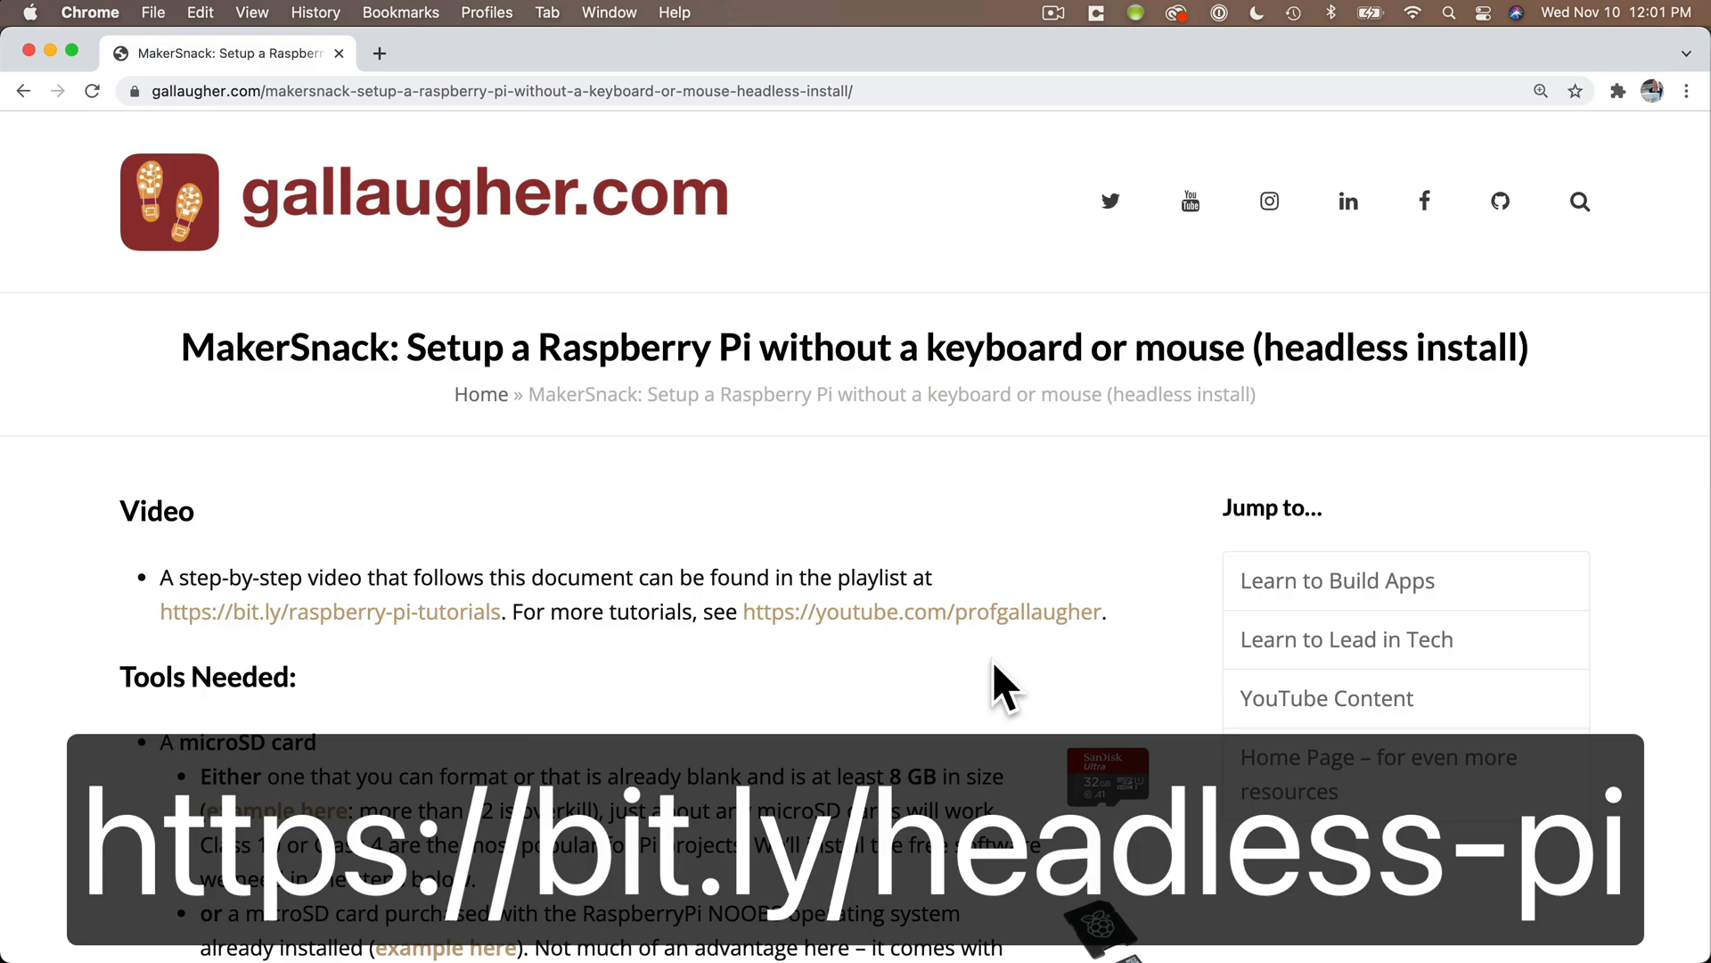
# Scroll the gallaugher.com tutorial to Step 6, the ssh-keygen command for clearing the old host key.
pyautogui.scroll(-3)
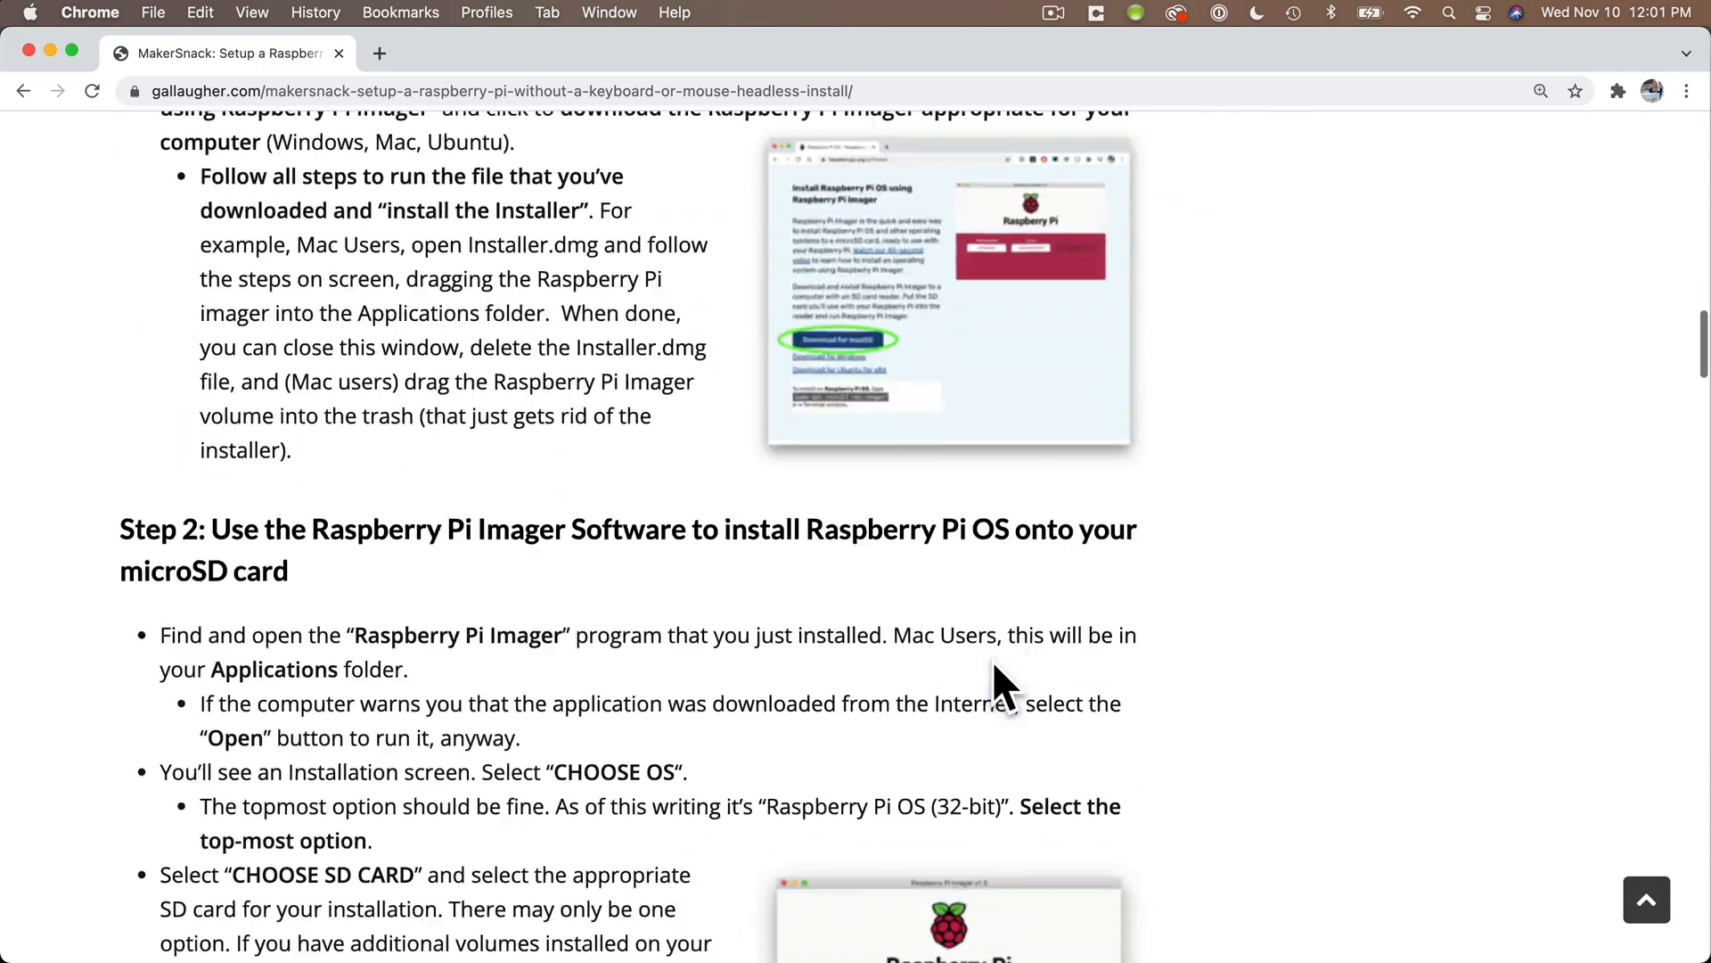
pyautogui.scroll(-3)
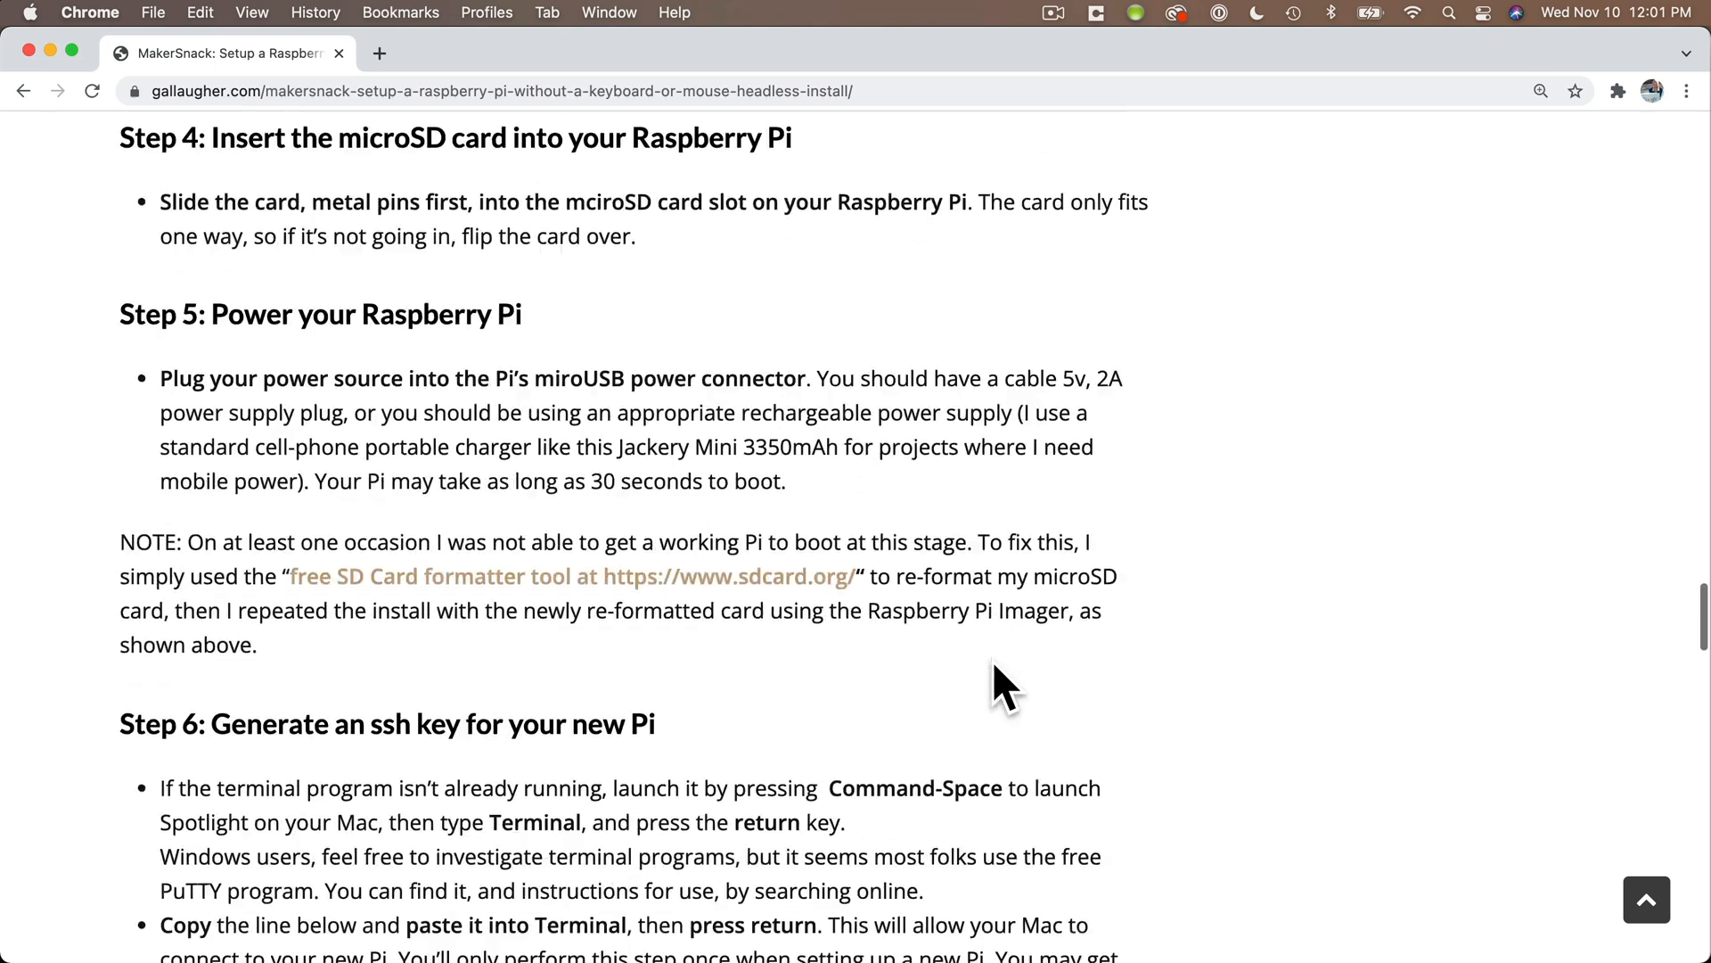
pyautogui.scroll(-3)
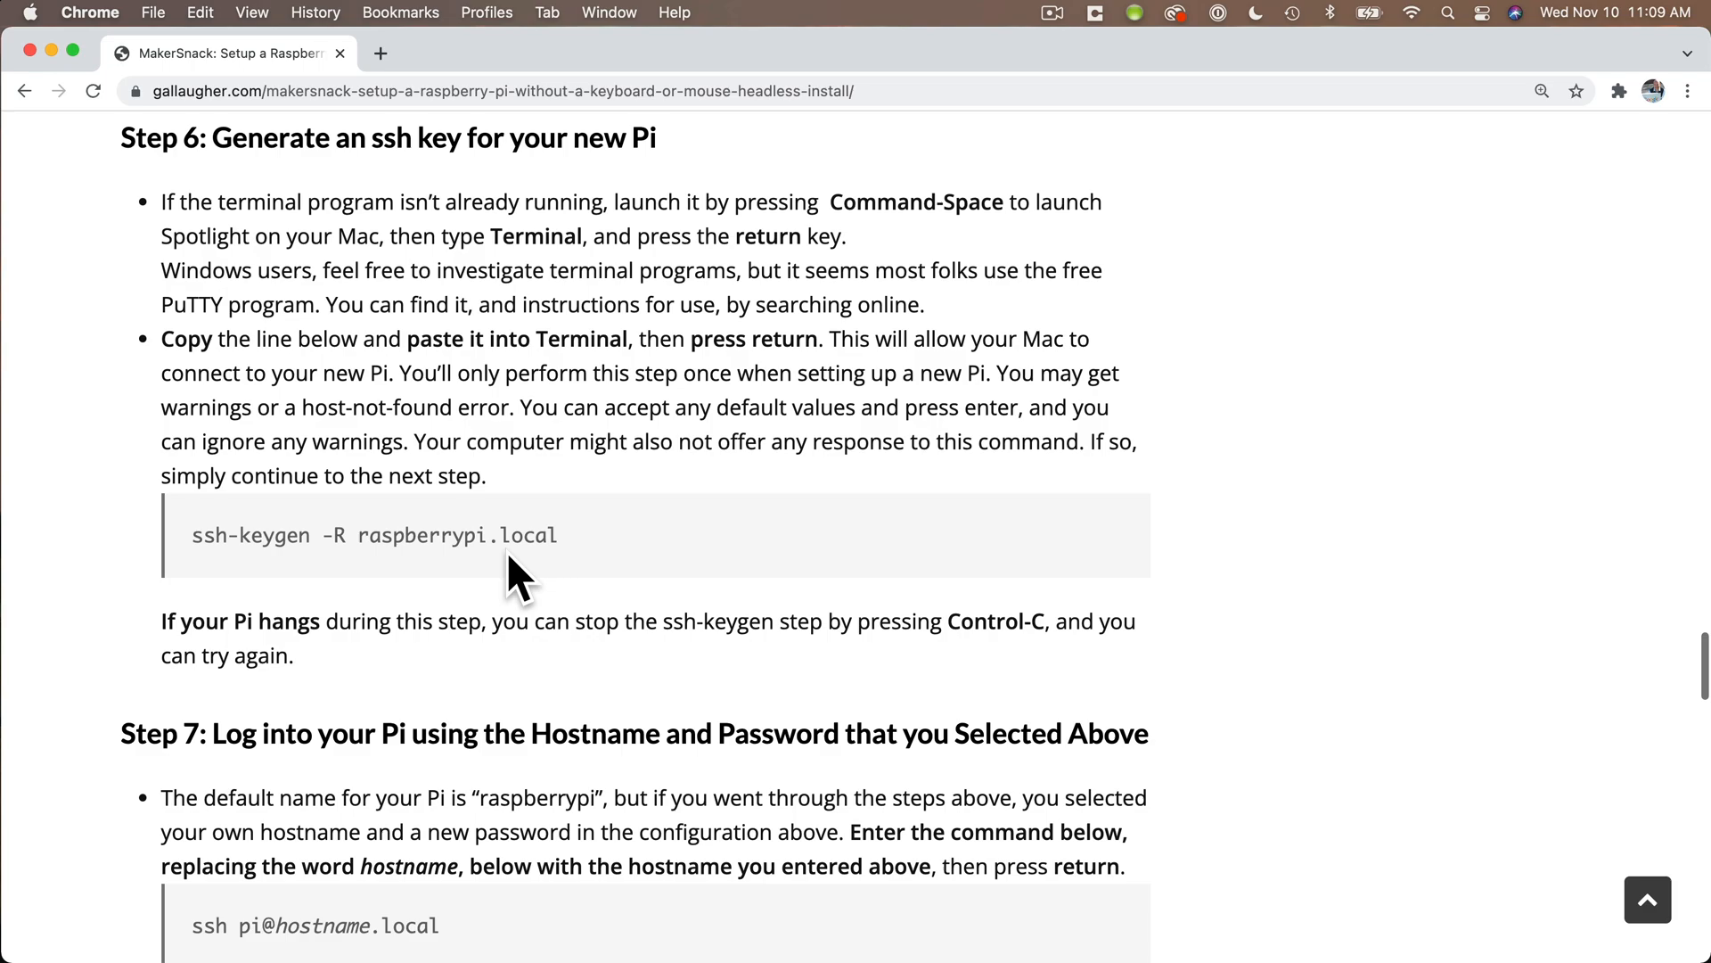
pyautogui.moveTo(688, 567)
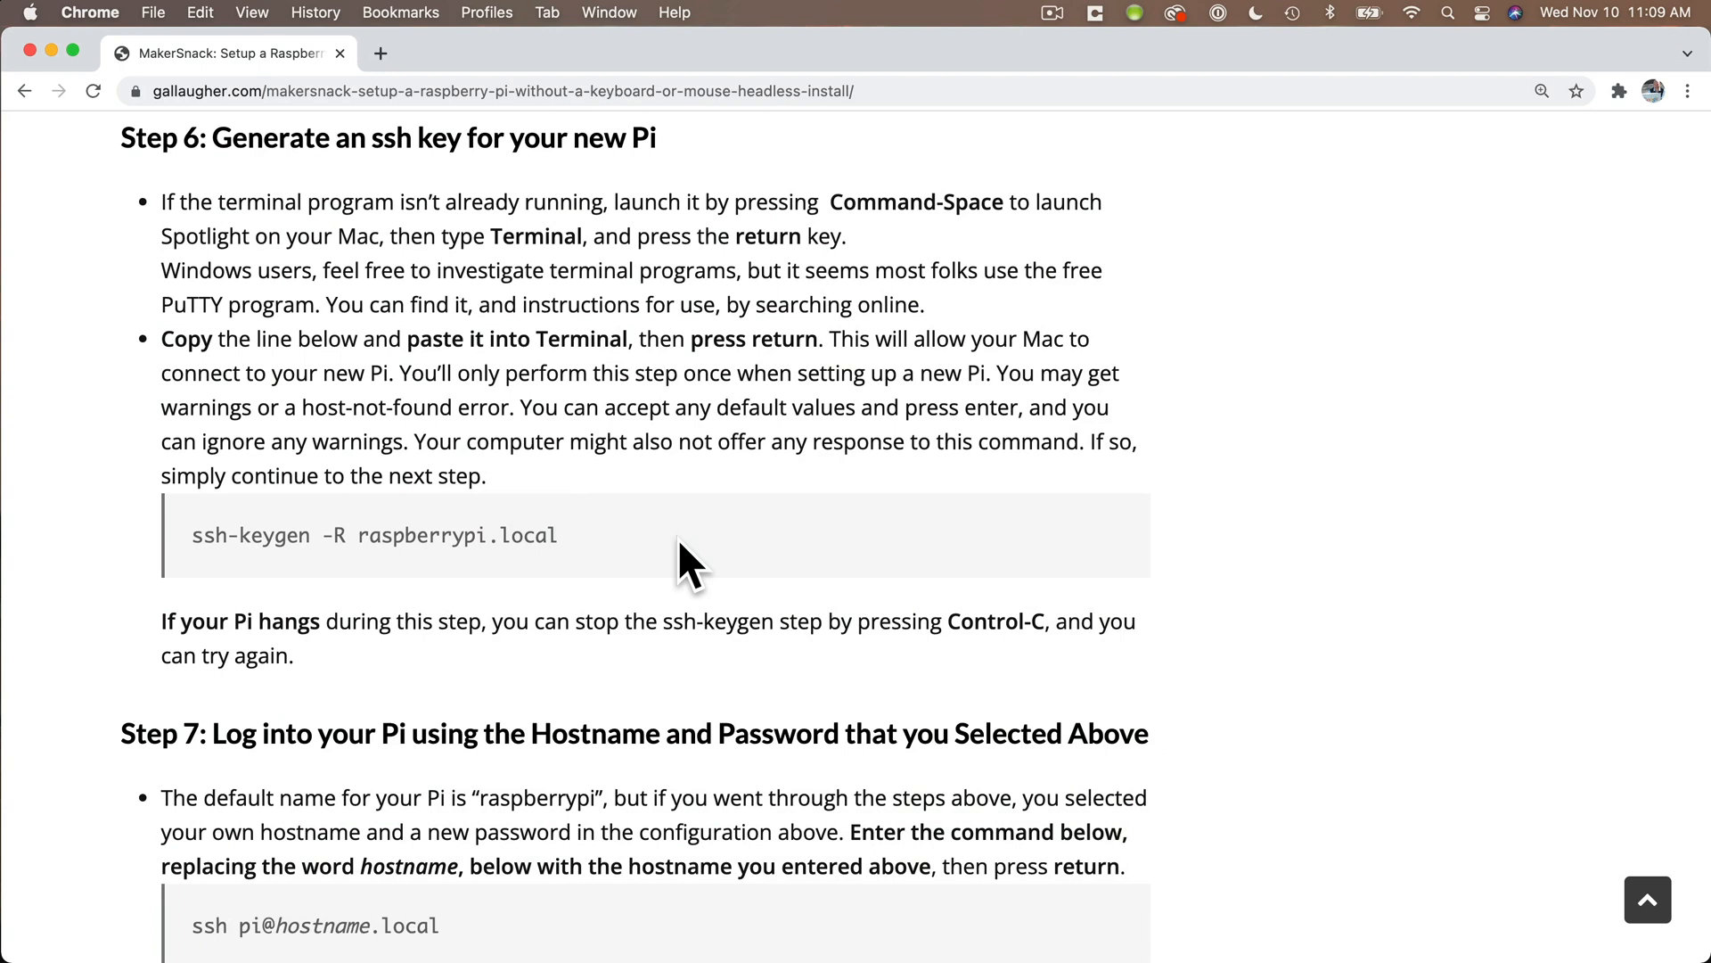
# Search Spotlight for 'terminal' to open a Terminal window.
pyautogui.write('terminal')
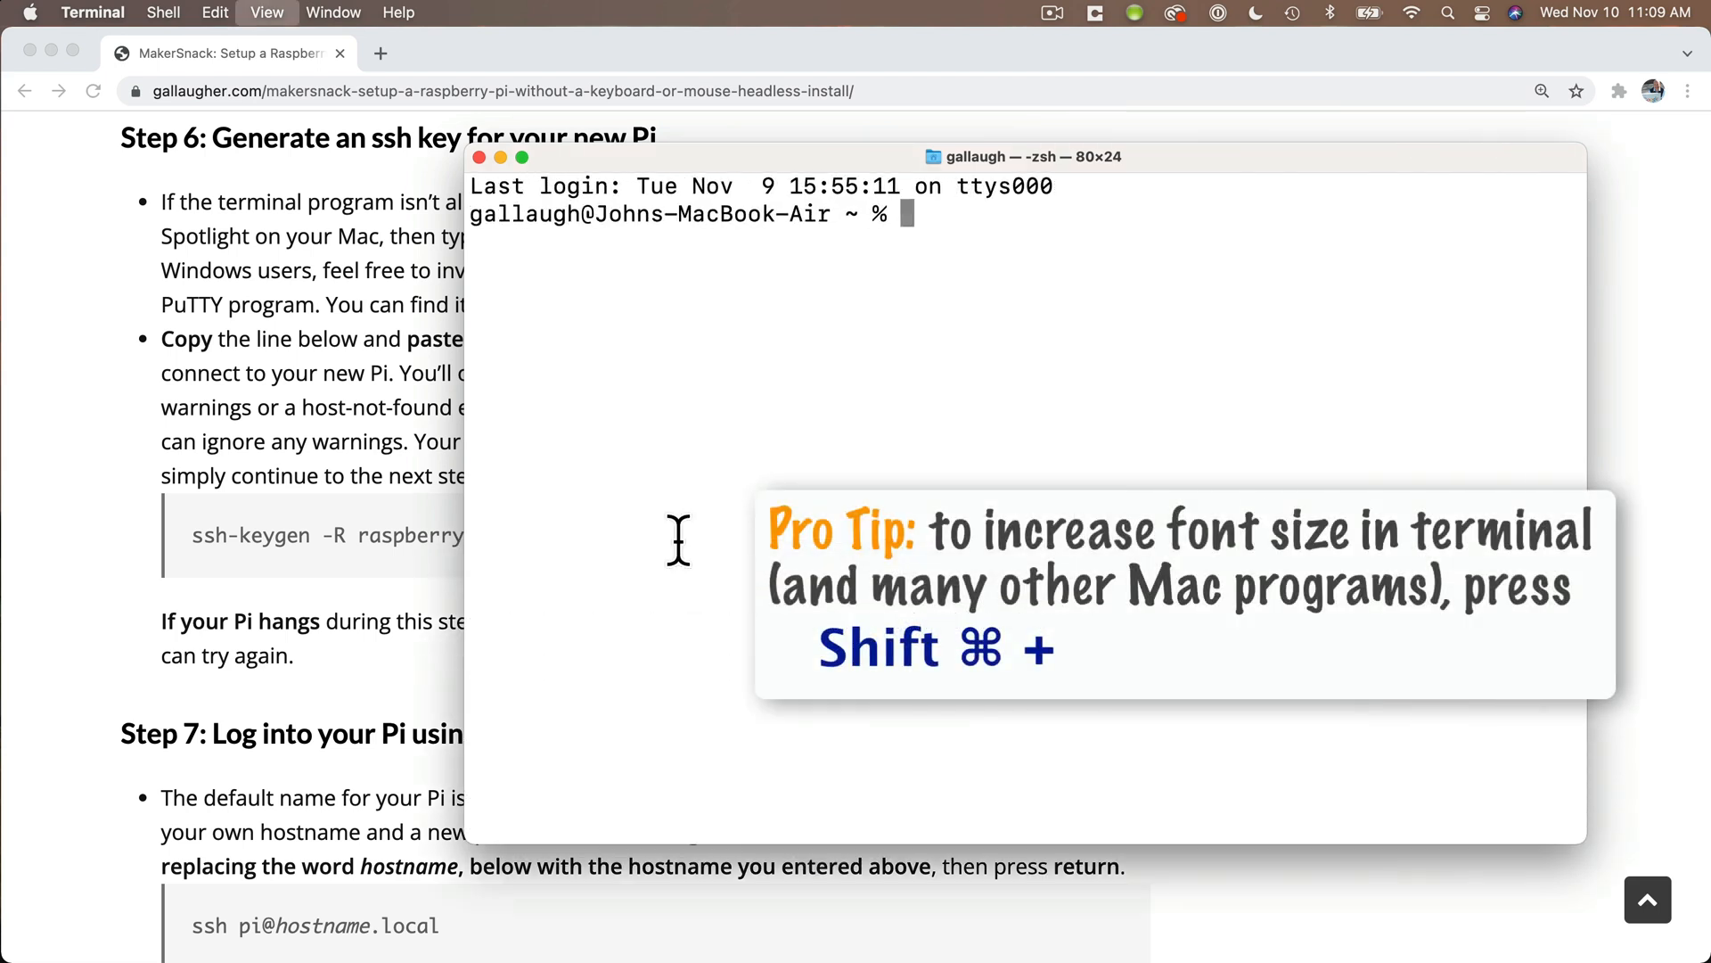
pyautogui.moveTo(453, 568)
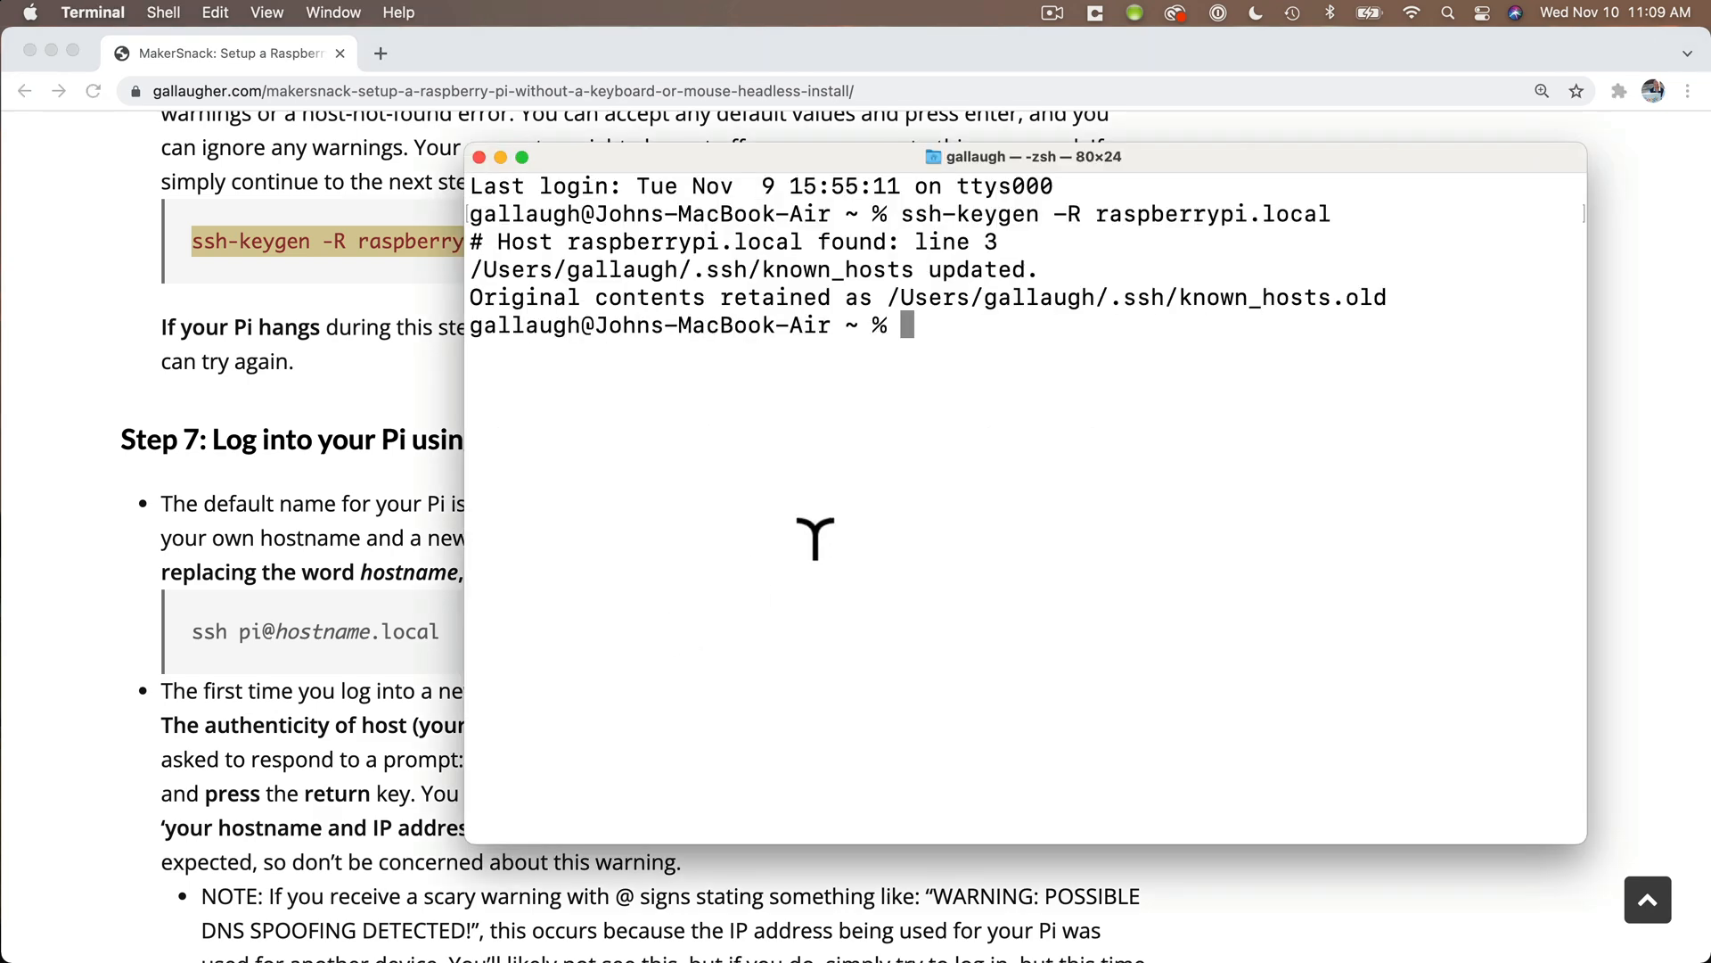
pyautogui.write('ssh p')
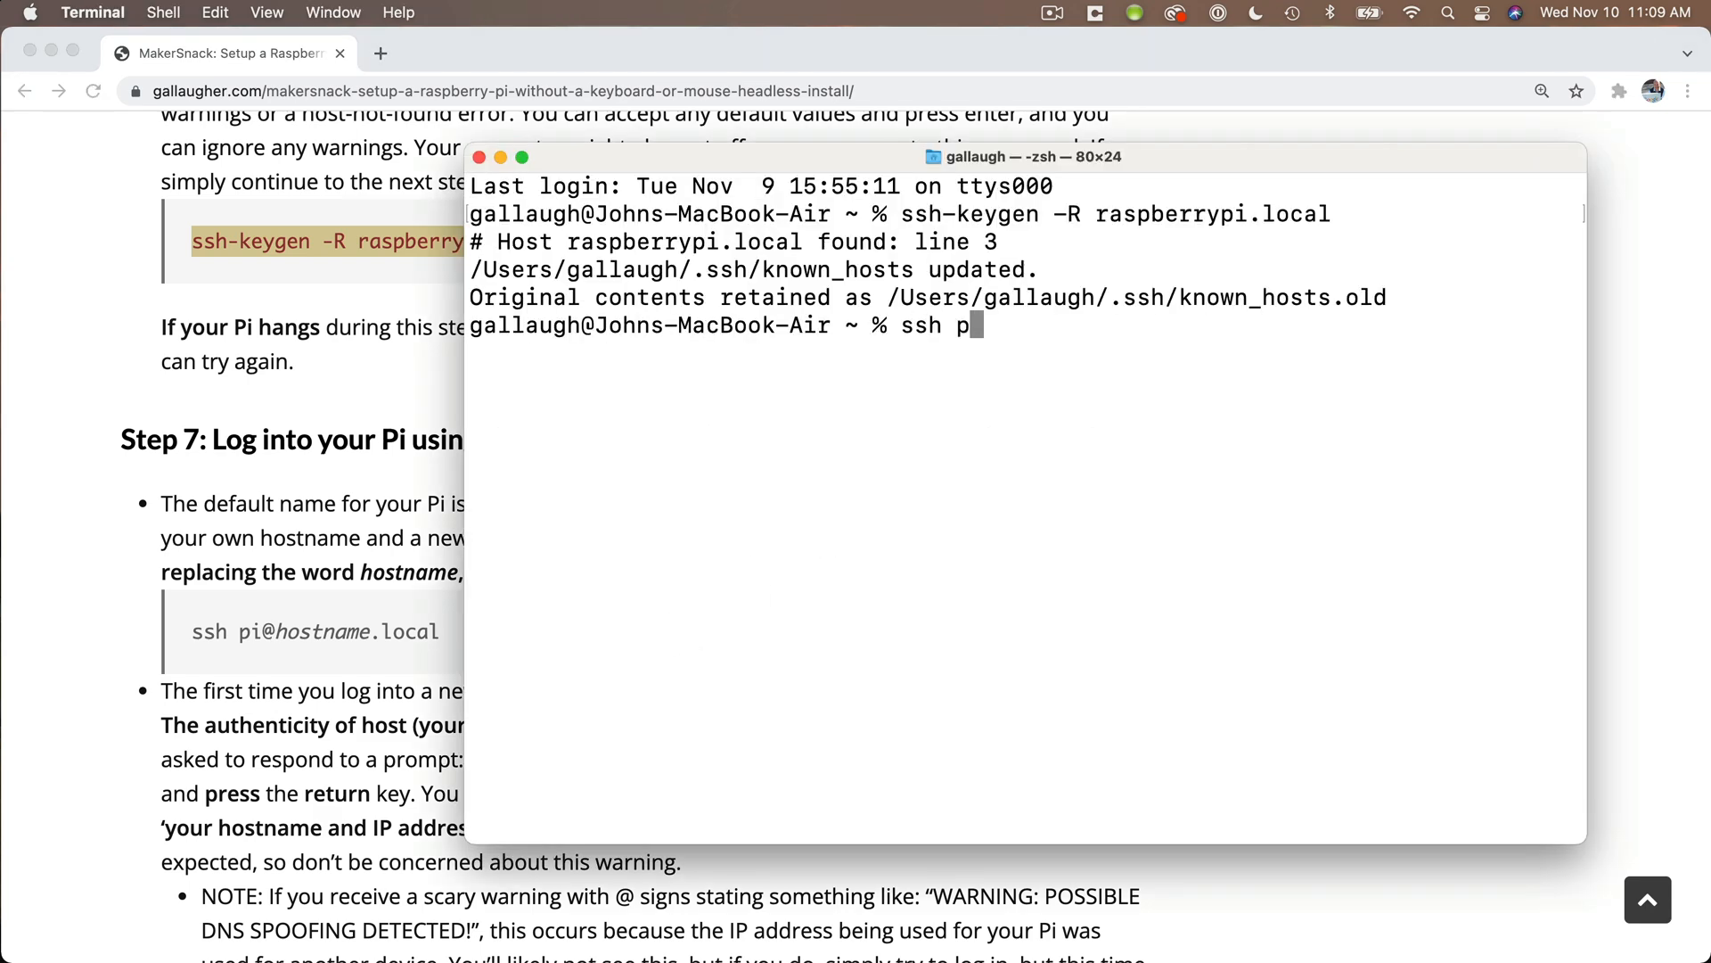
pyautogui.write('i')
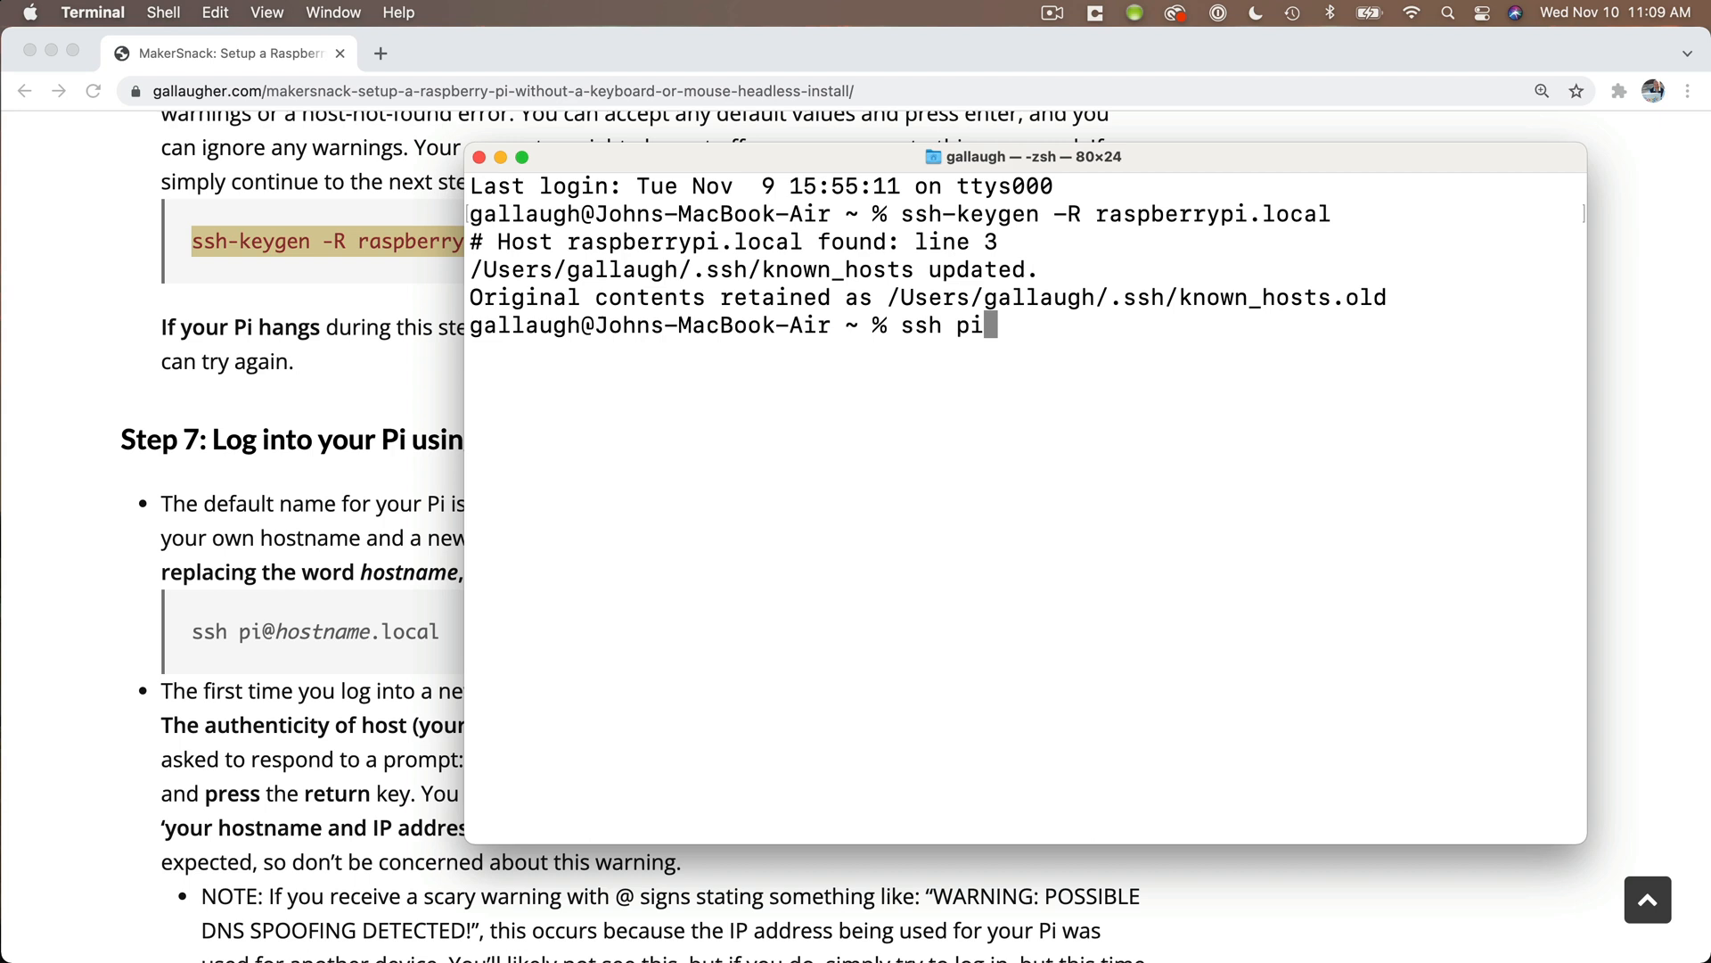
pyautogui.write('@profg')
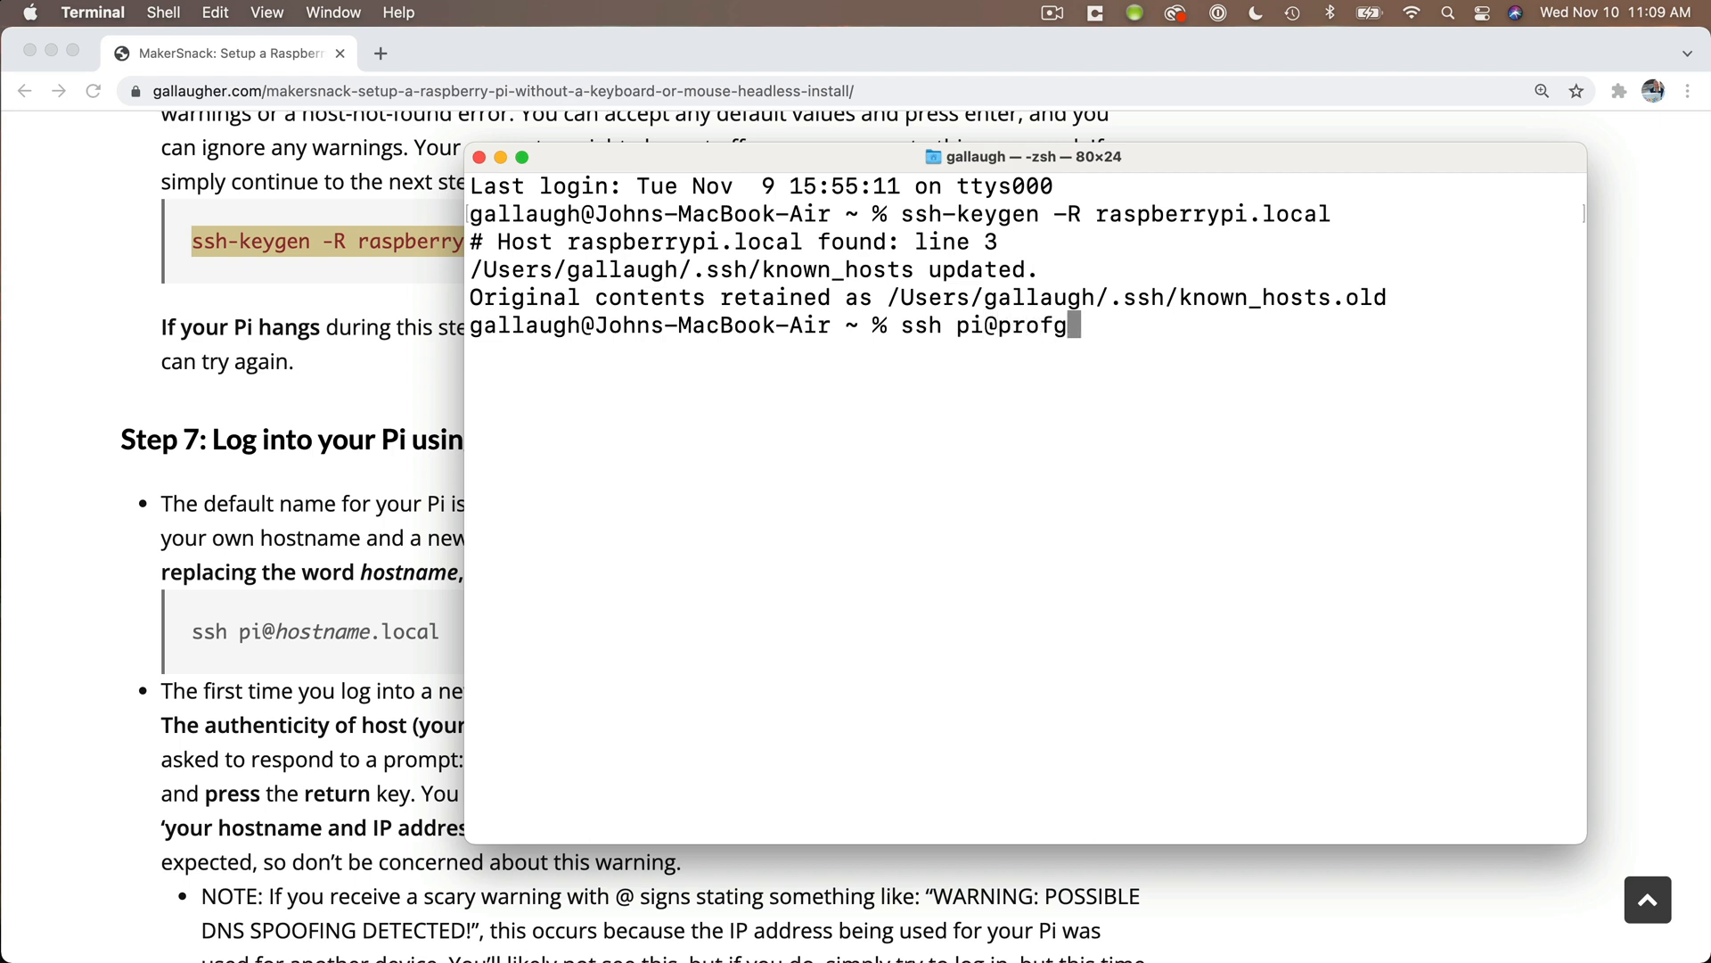
pyautogui.write('pi')
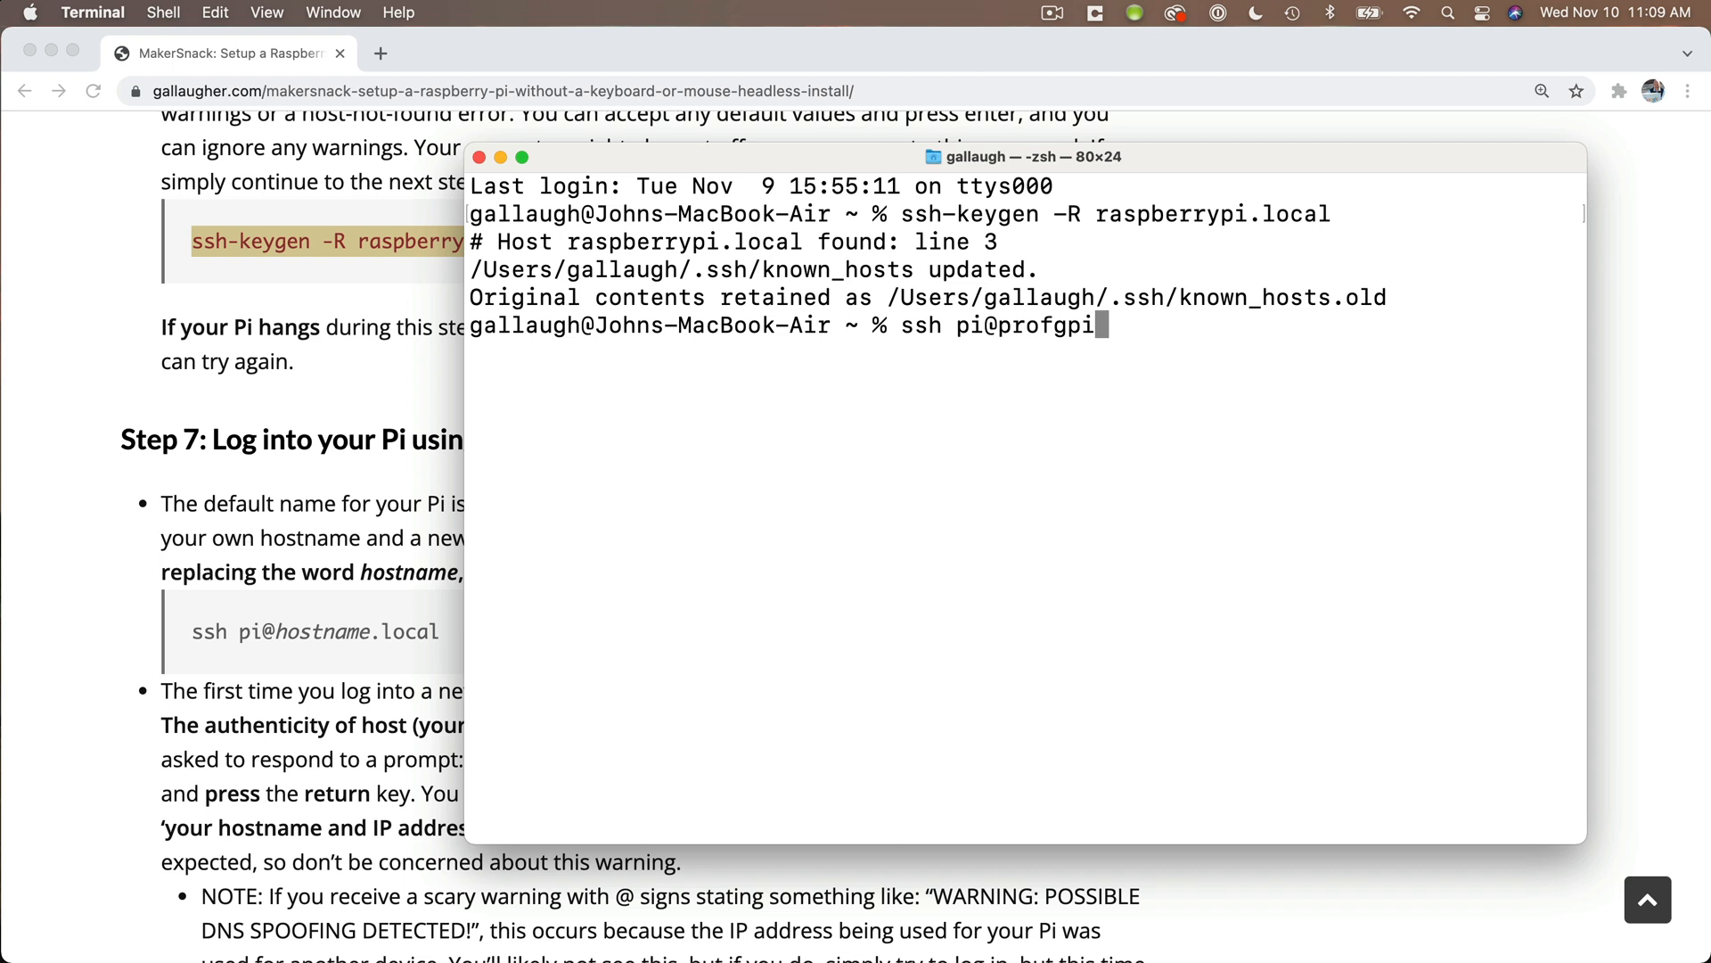
pyautogui.write('.loc')
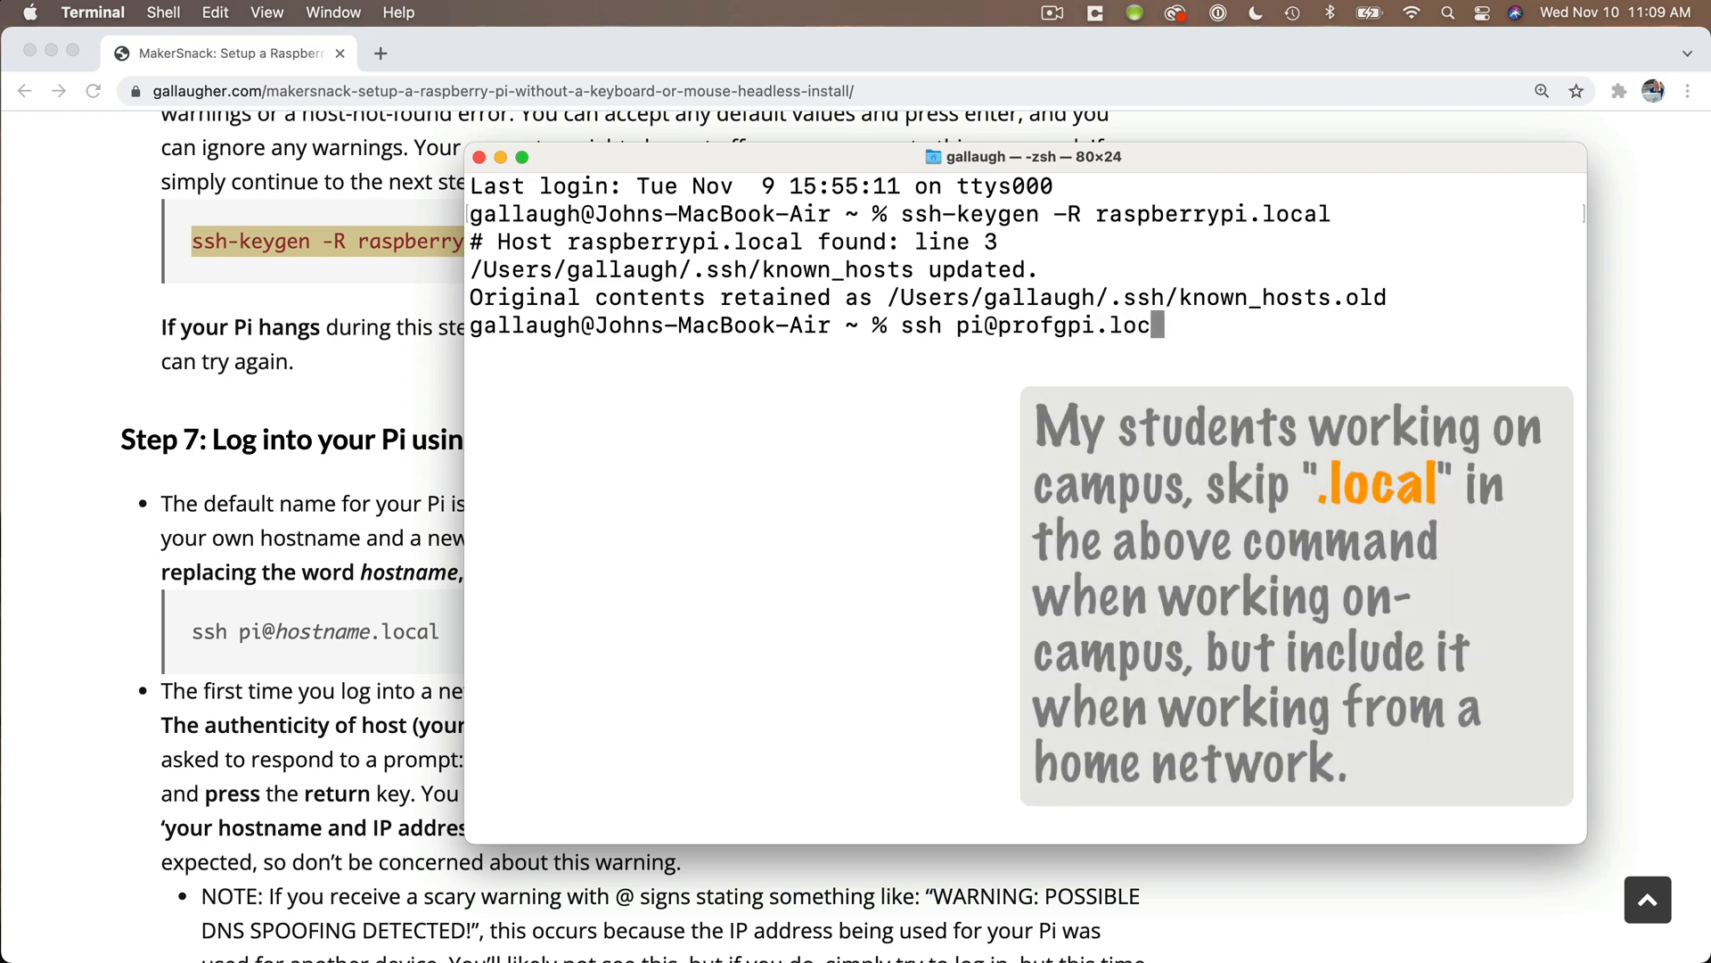
pyautogui.write('al')
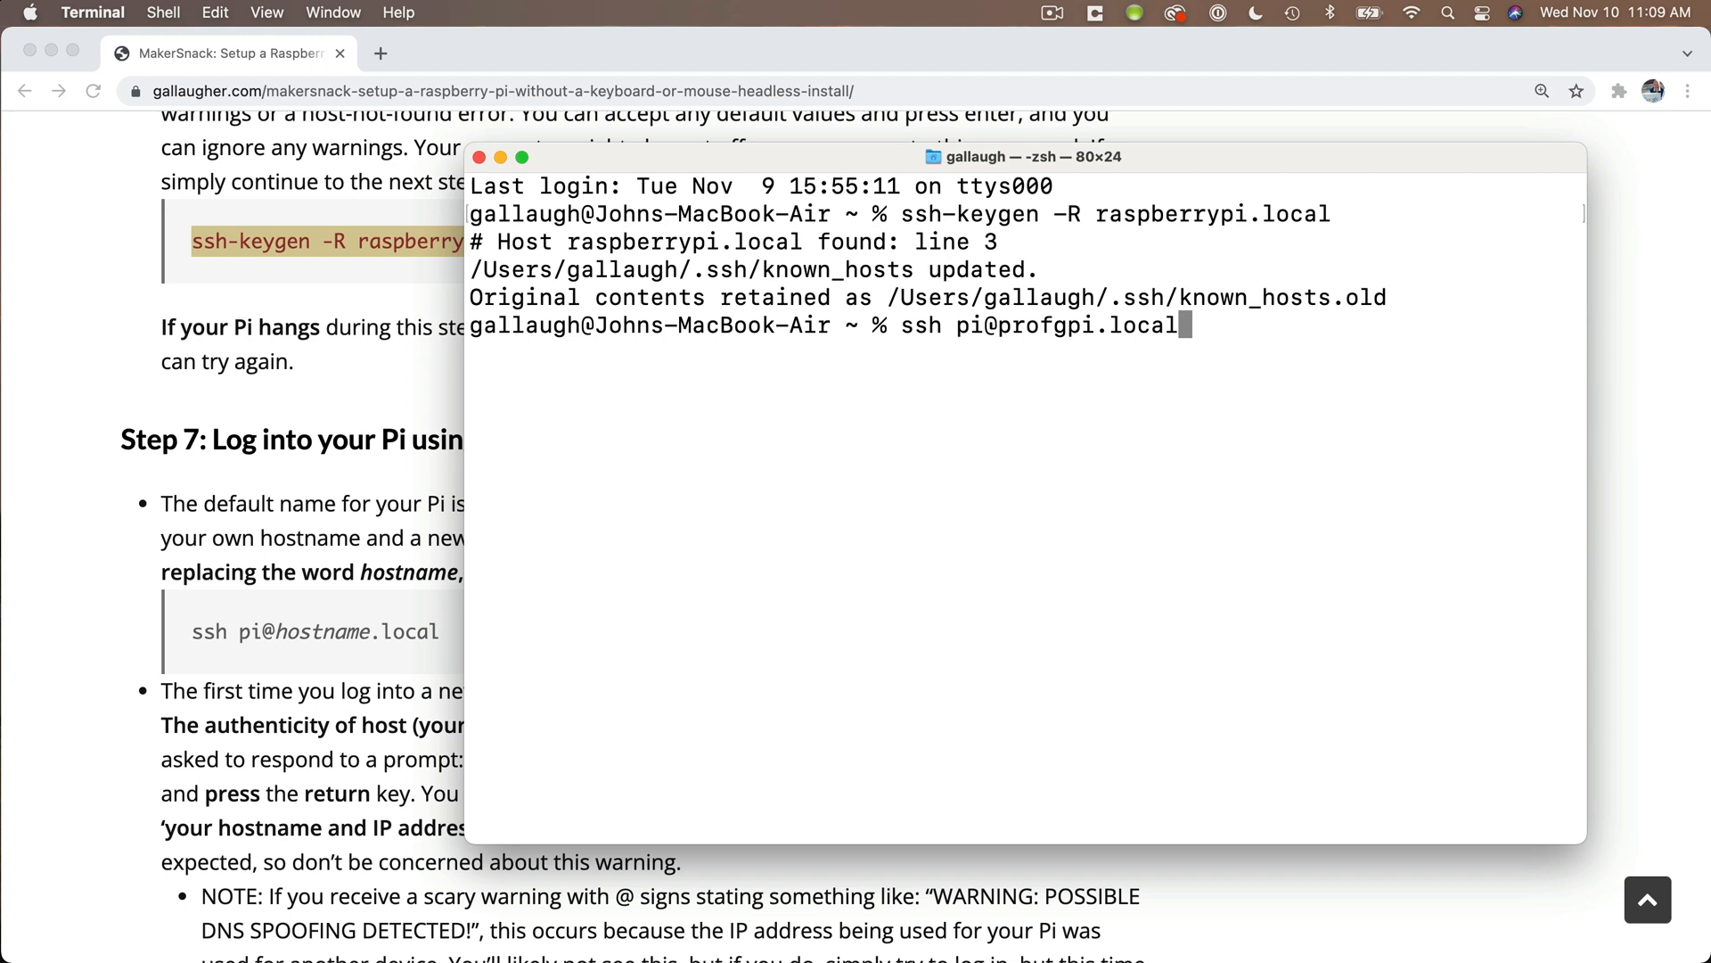
pyautogui.press('Return')
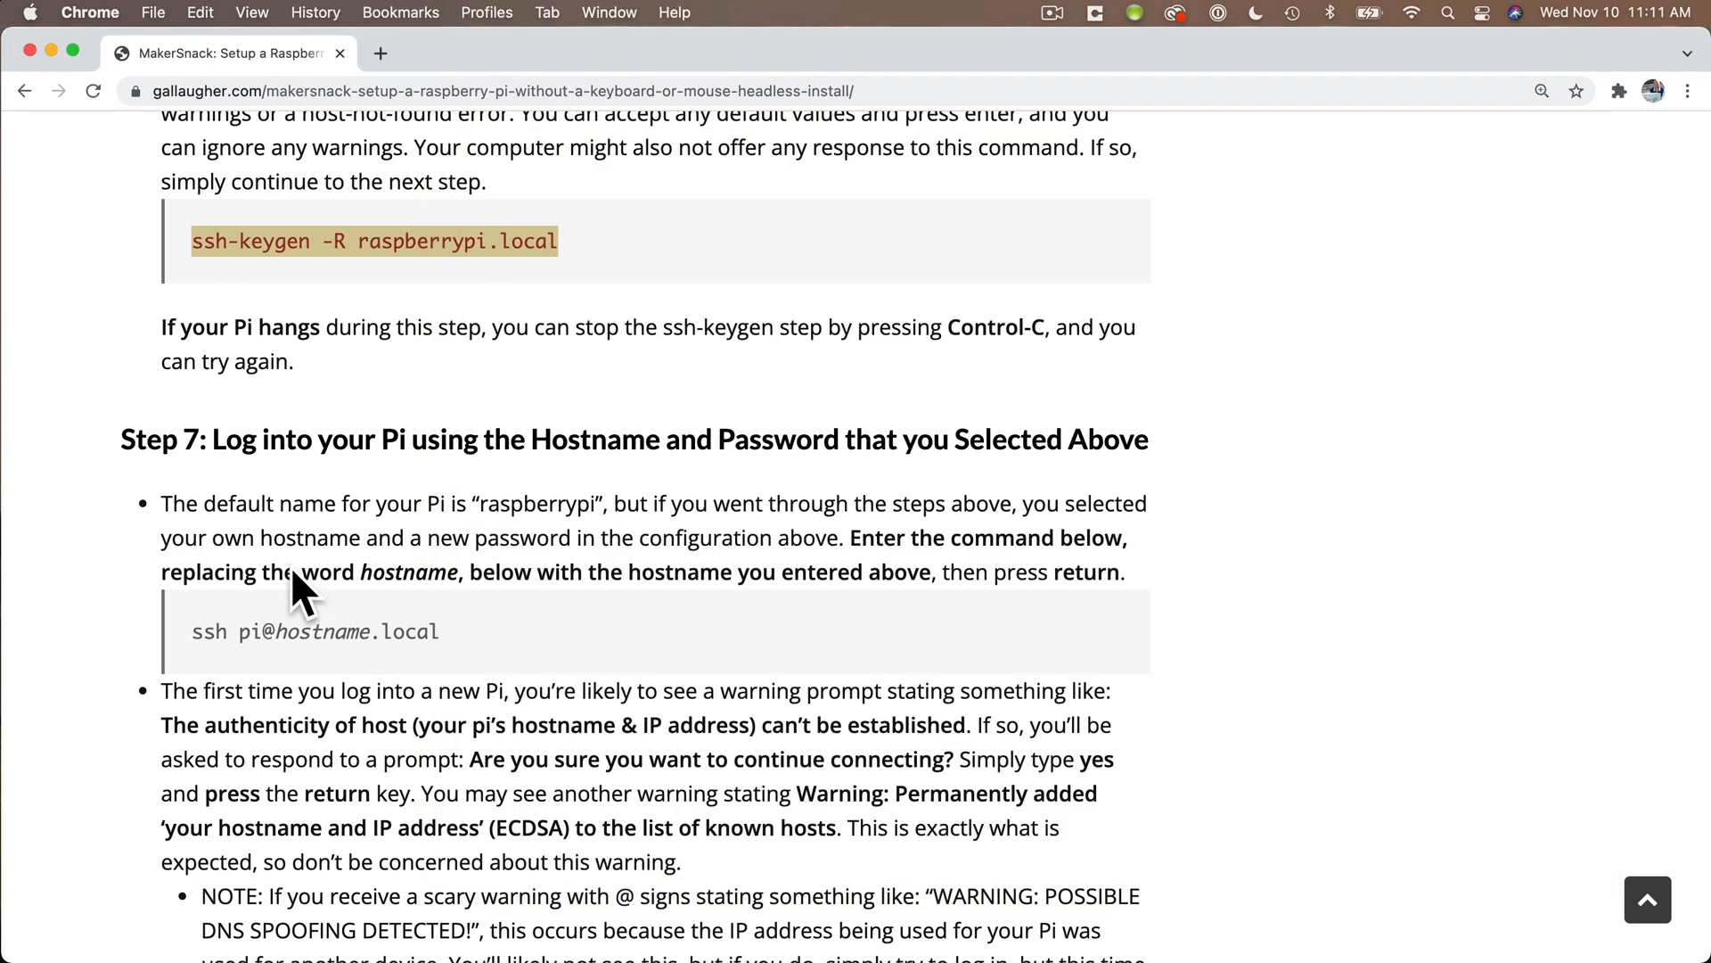
# Select the tutorial's sudo apt-get update -y command, then scroll further down the page.
pyautogui.scroll(-3)
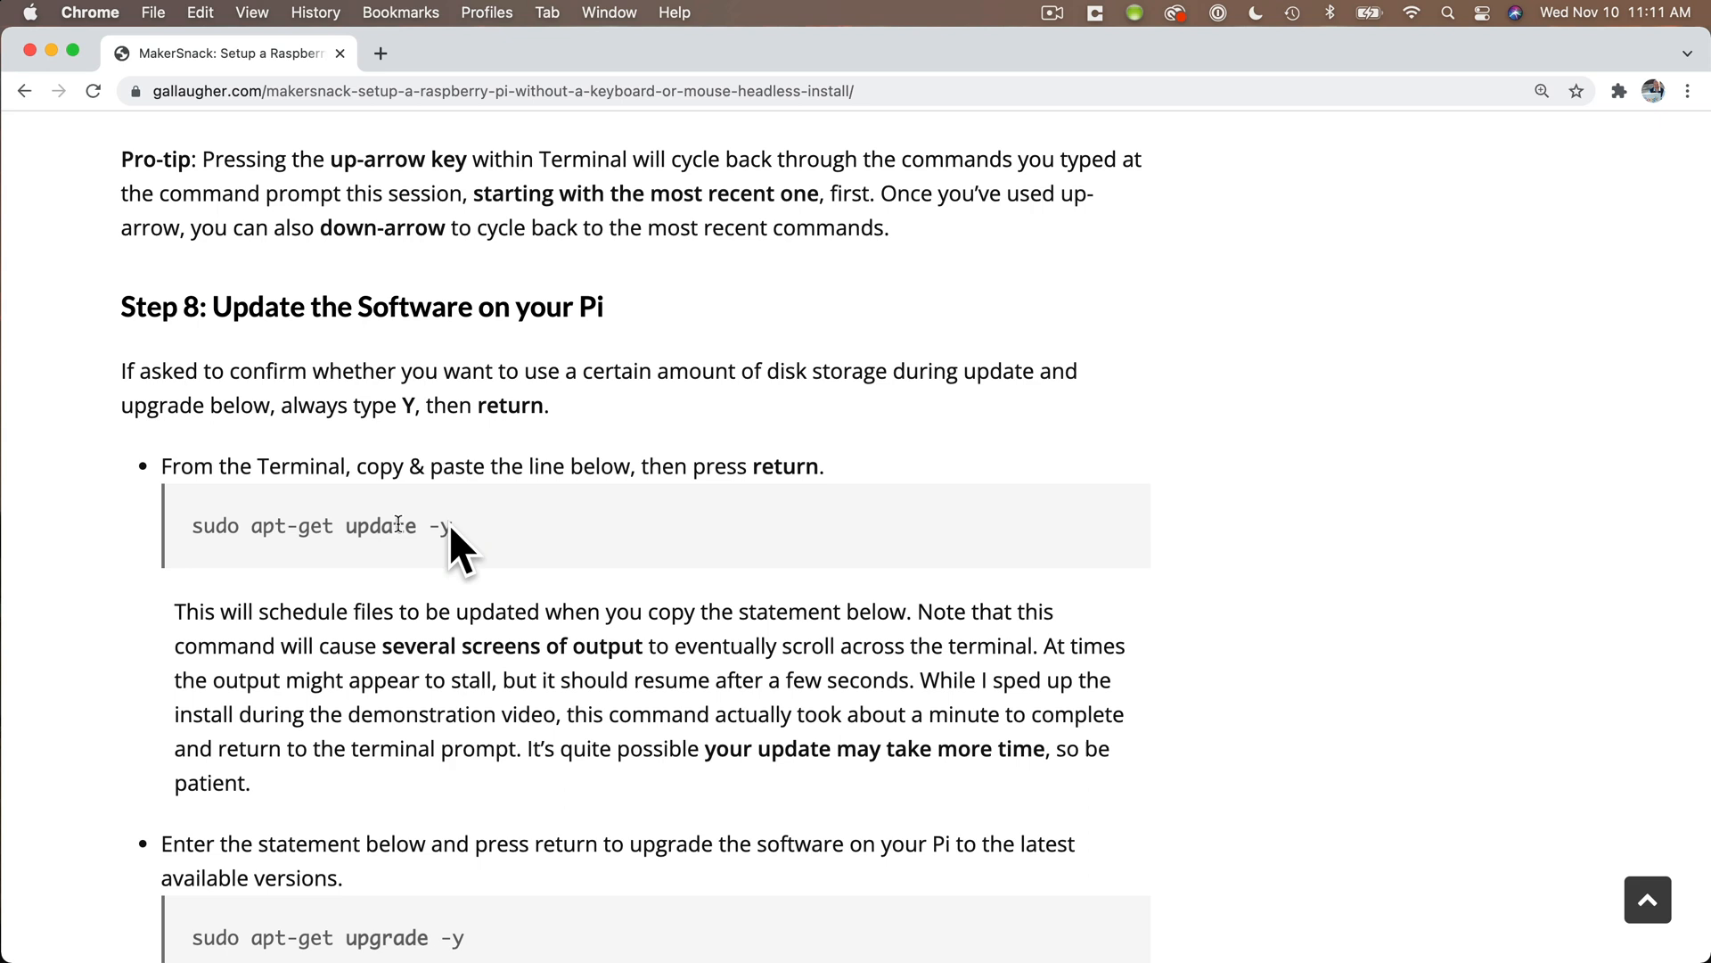
pyautogui.moveTo(451, 525); pyautogui.dragTo(191, 525)
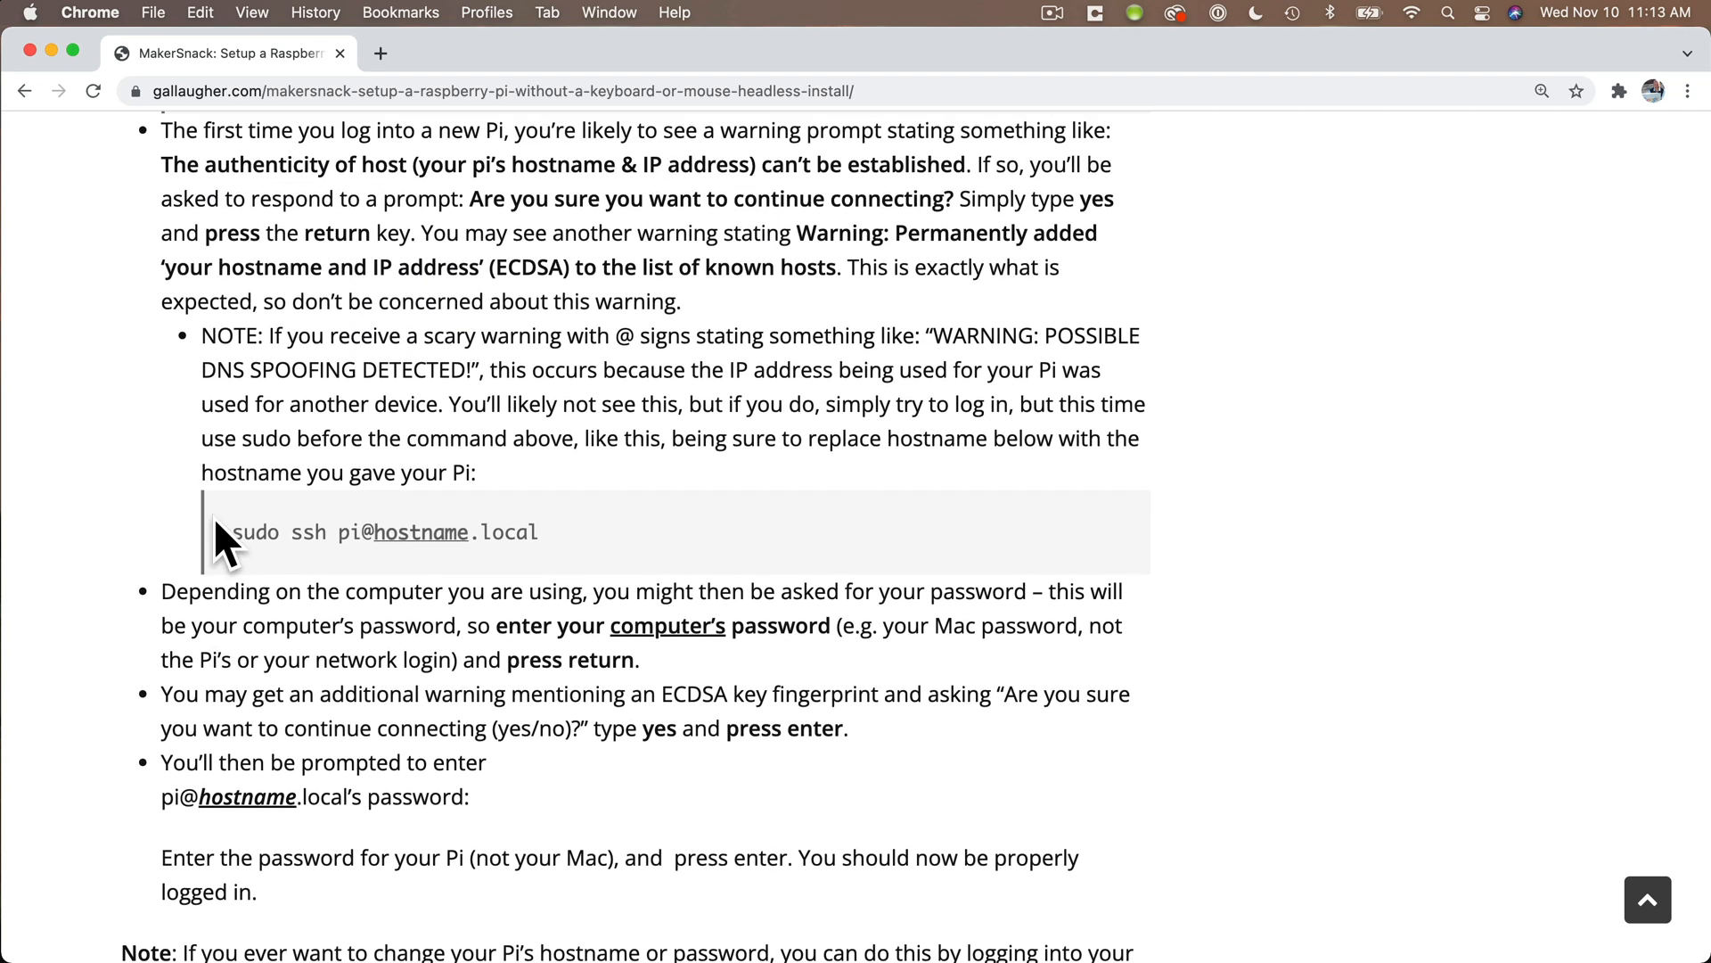
pyautogui.scroll(-3)
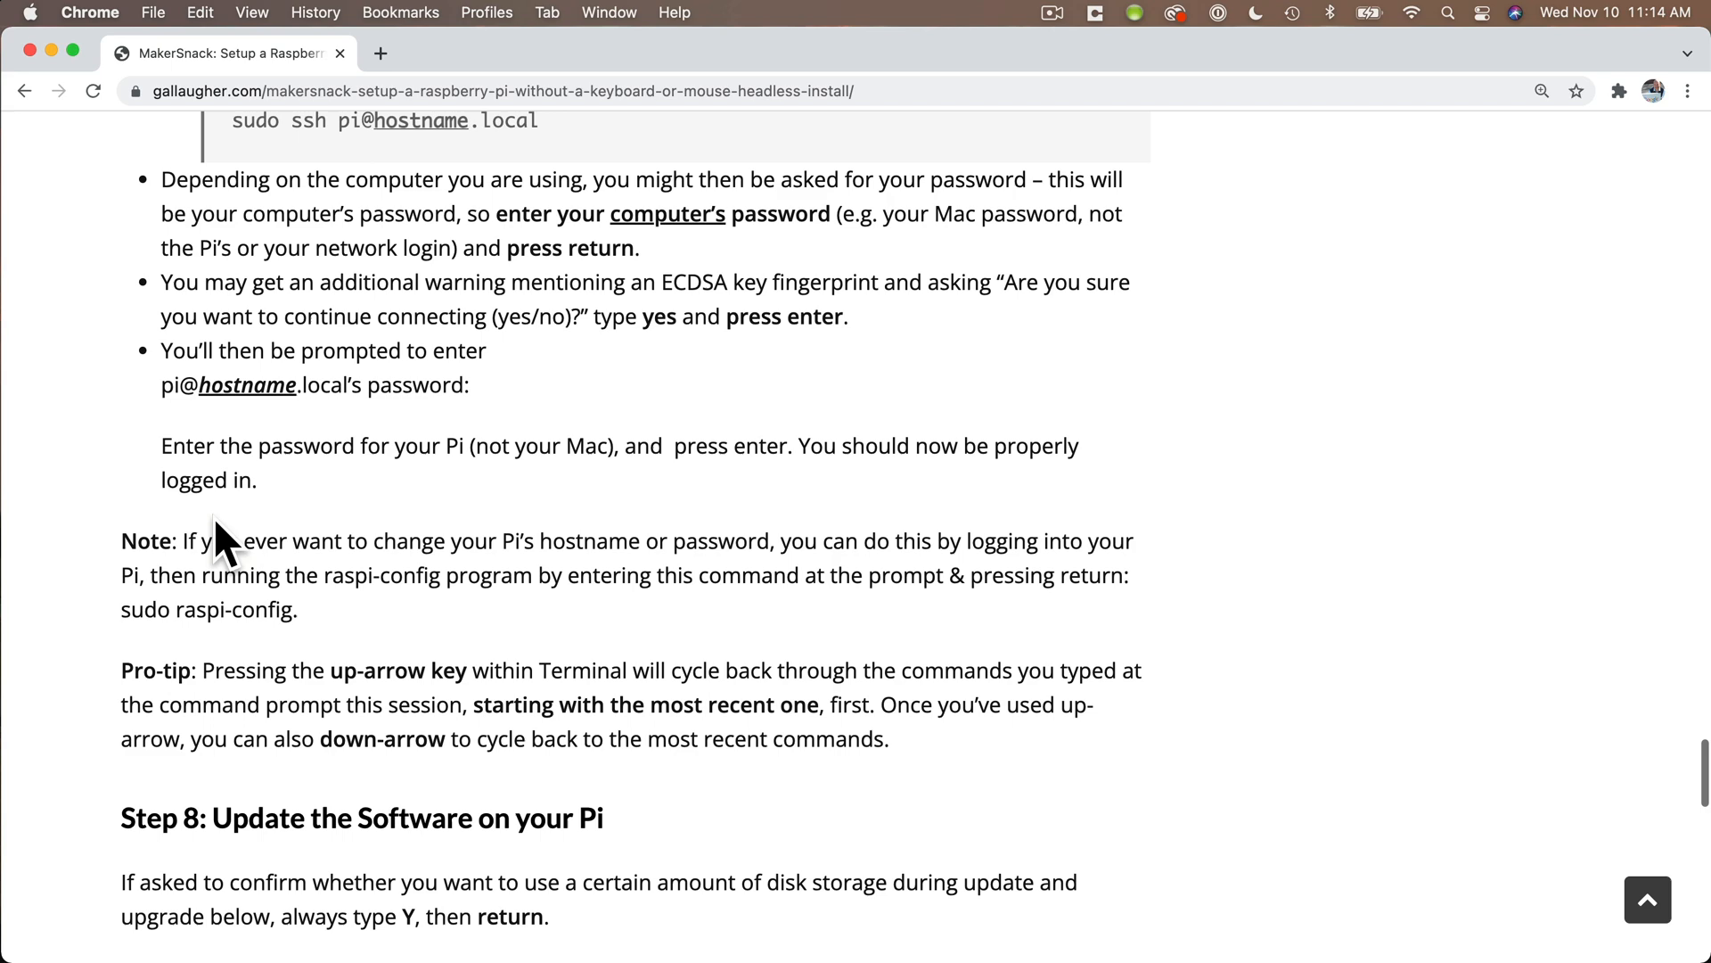
pyautogui.scroll(-3)
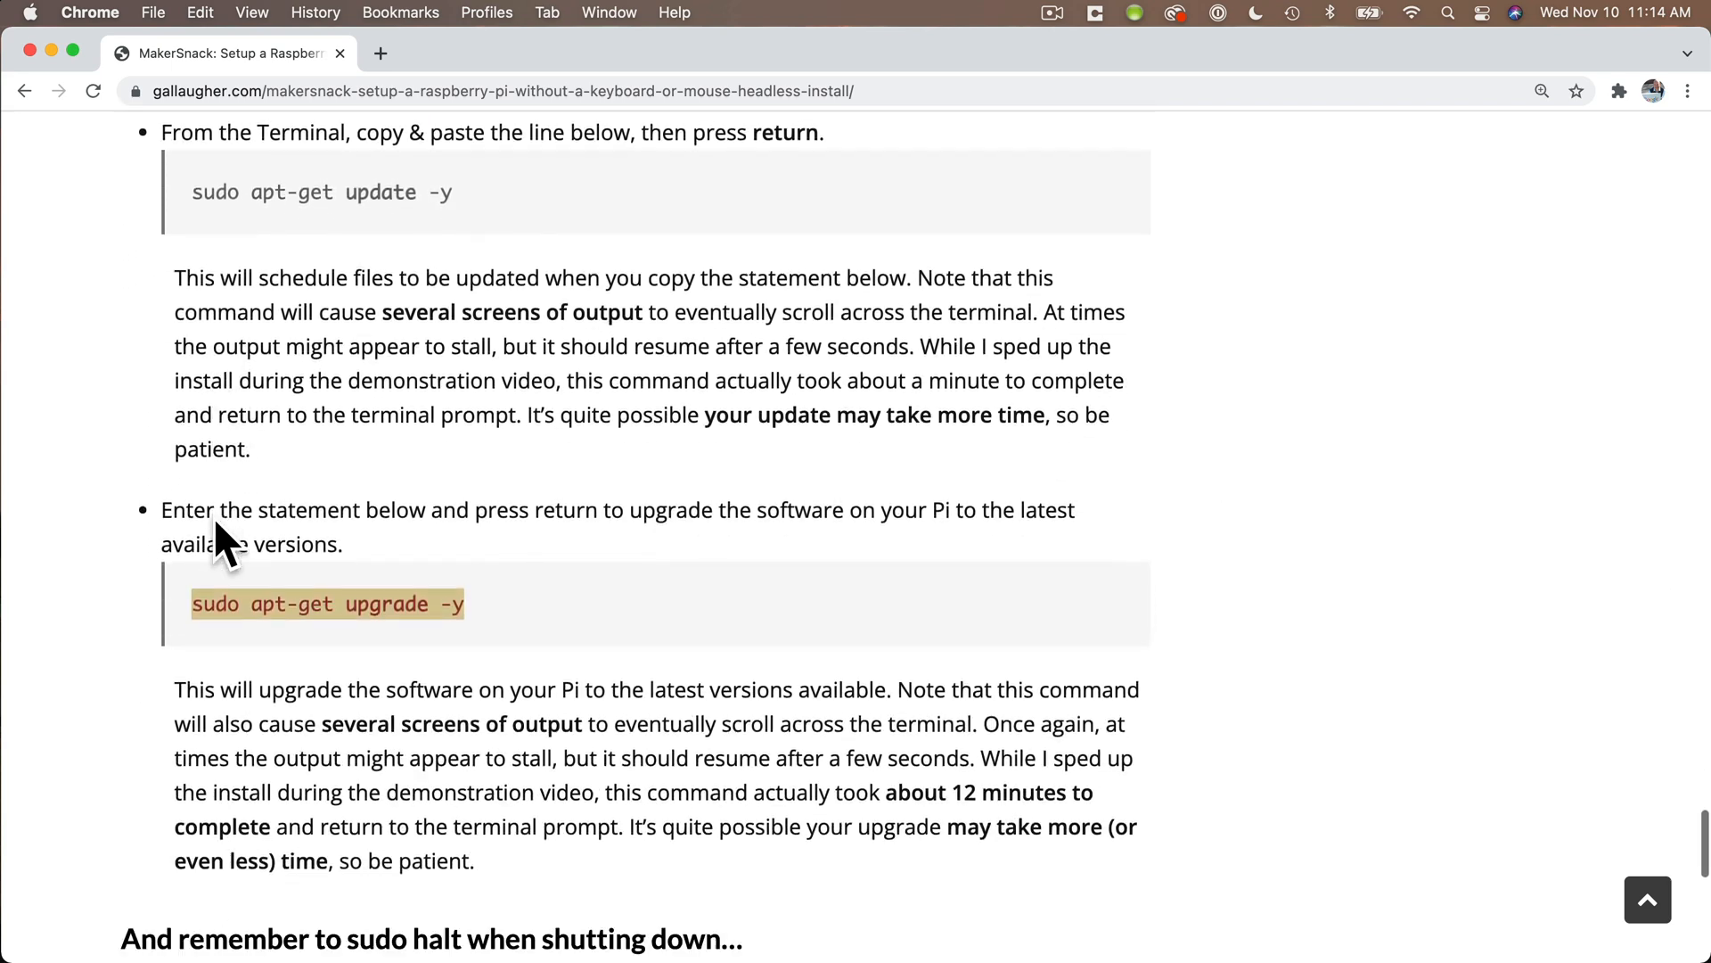
pyautogui.scroll(-3)
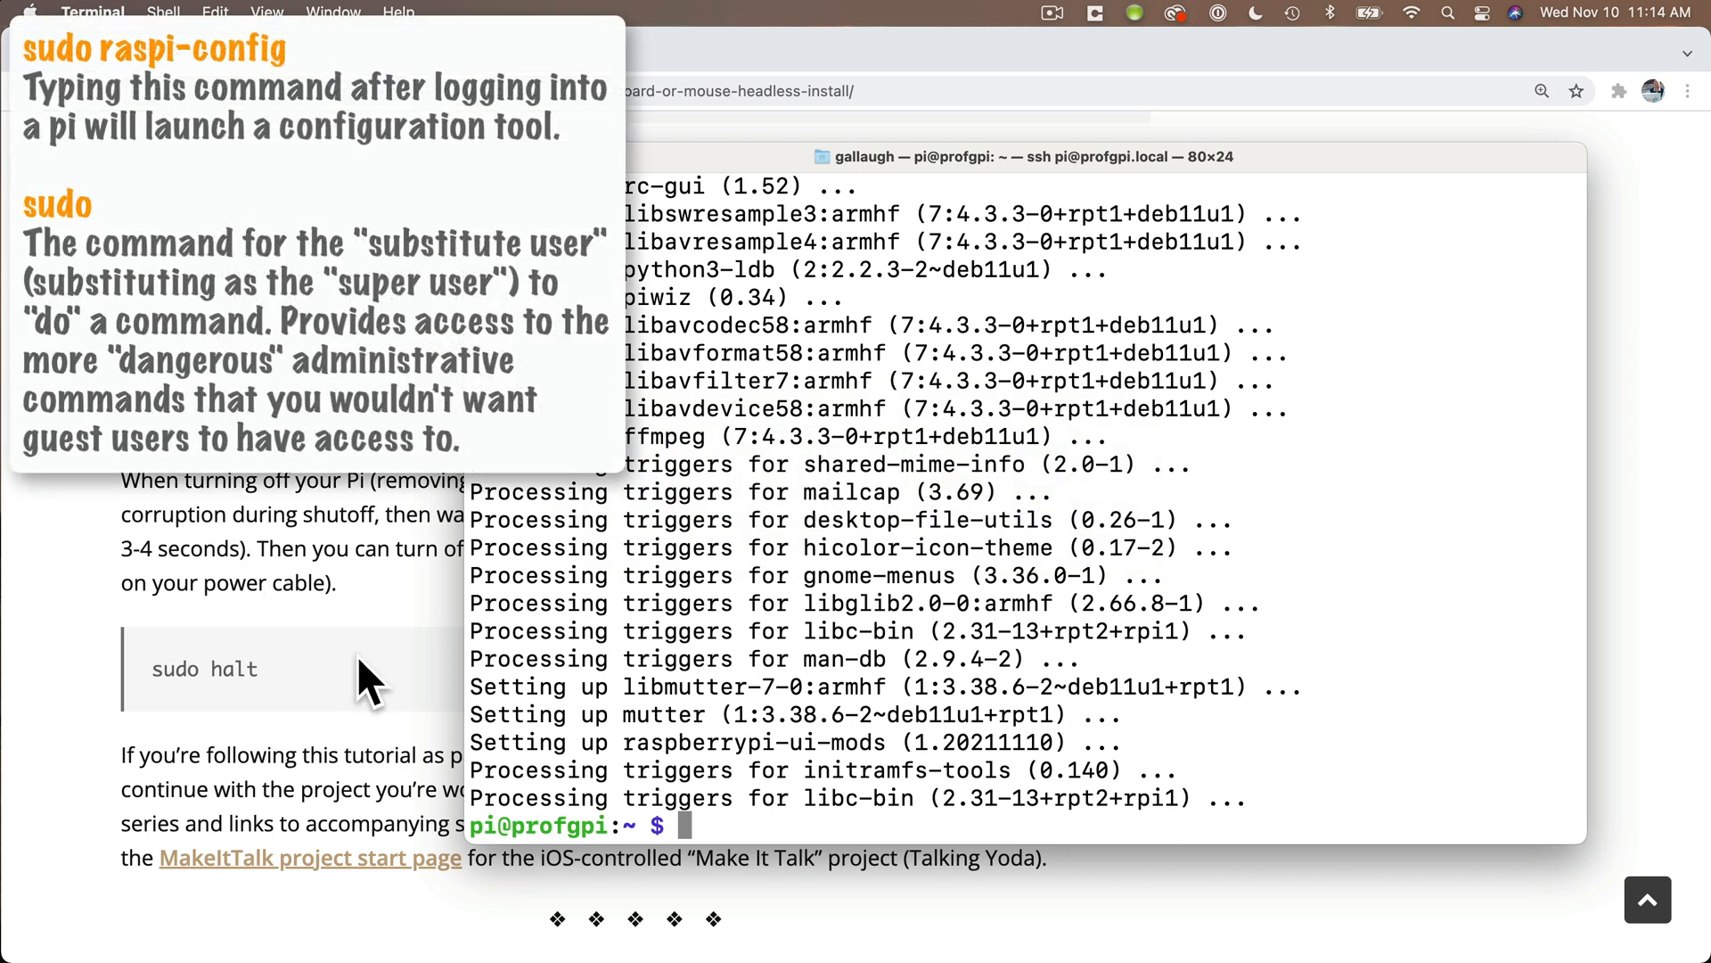
# Launch sudo raspi-config, move down to the Password option, then exit the tool.
pyautogui.write('sudo raspi-config')
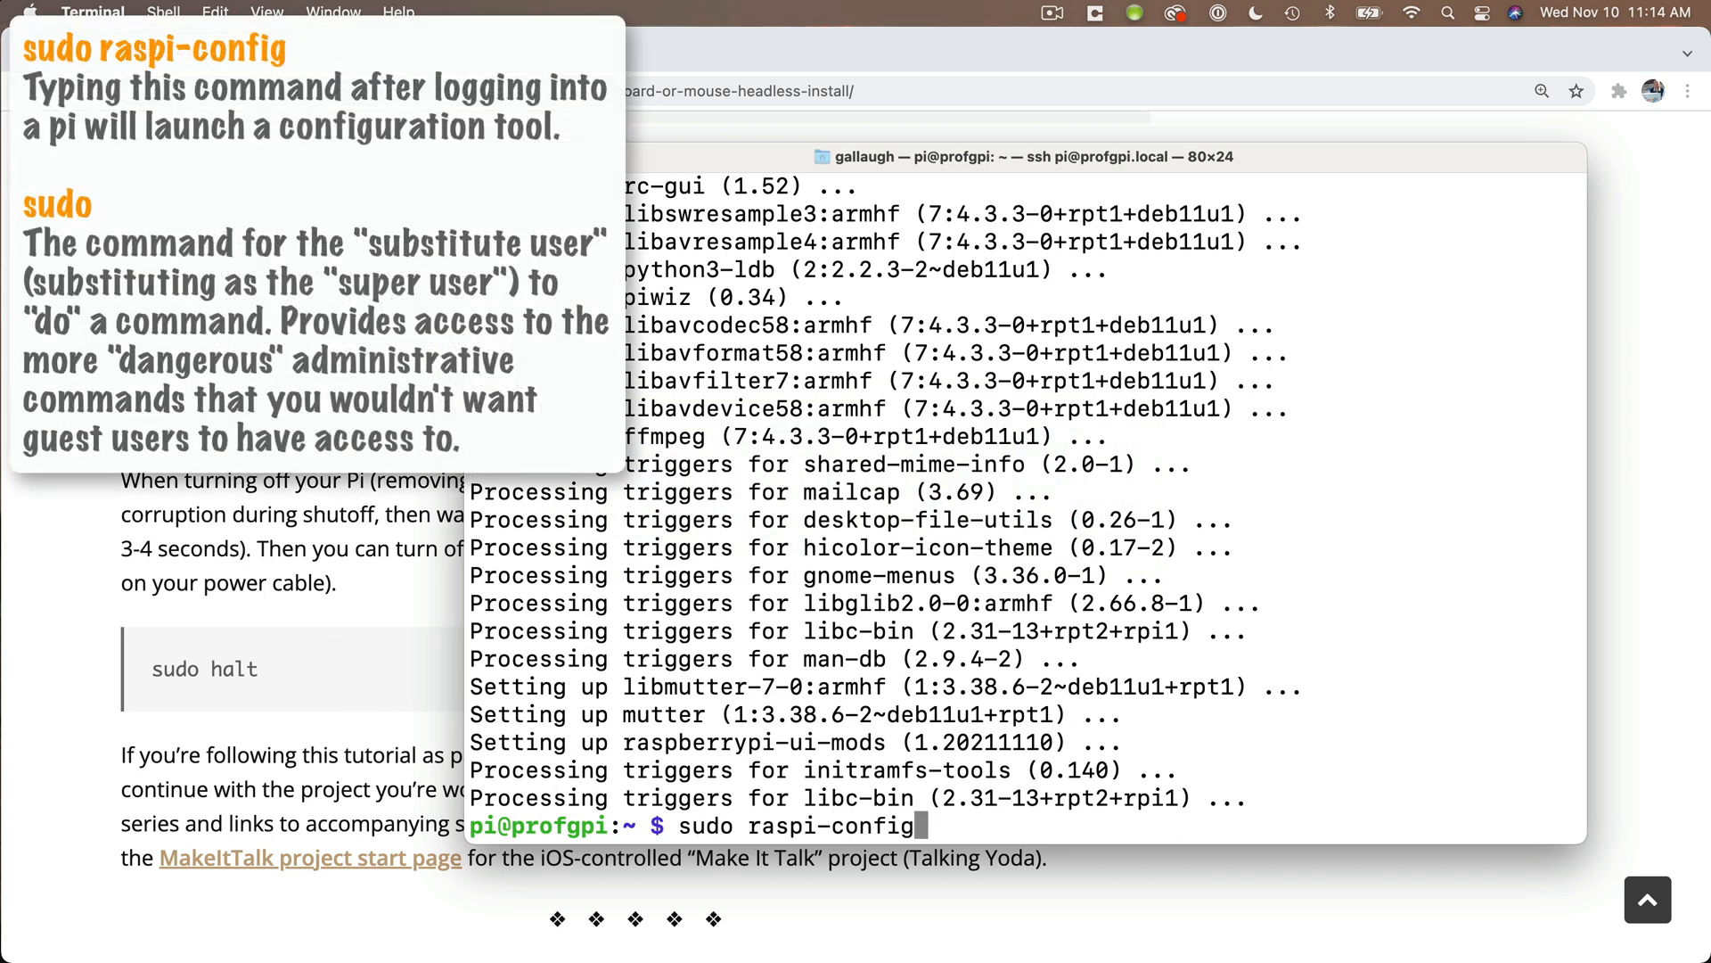
pyautogui.press('enter')
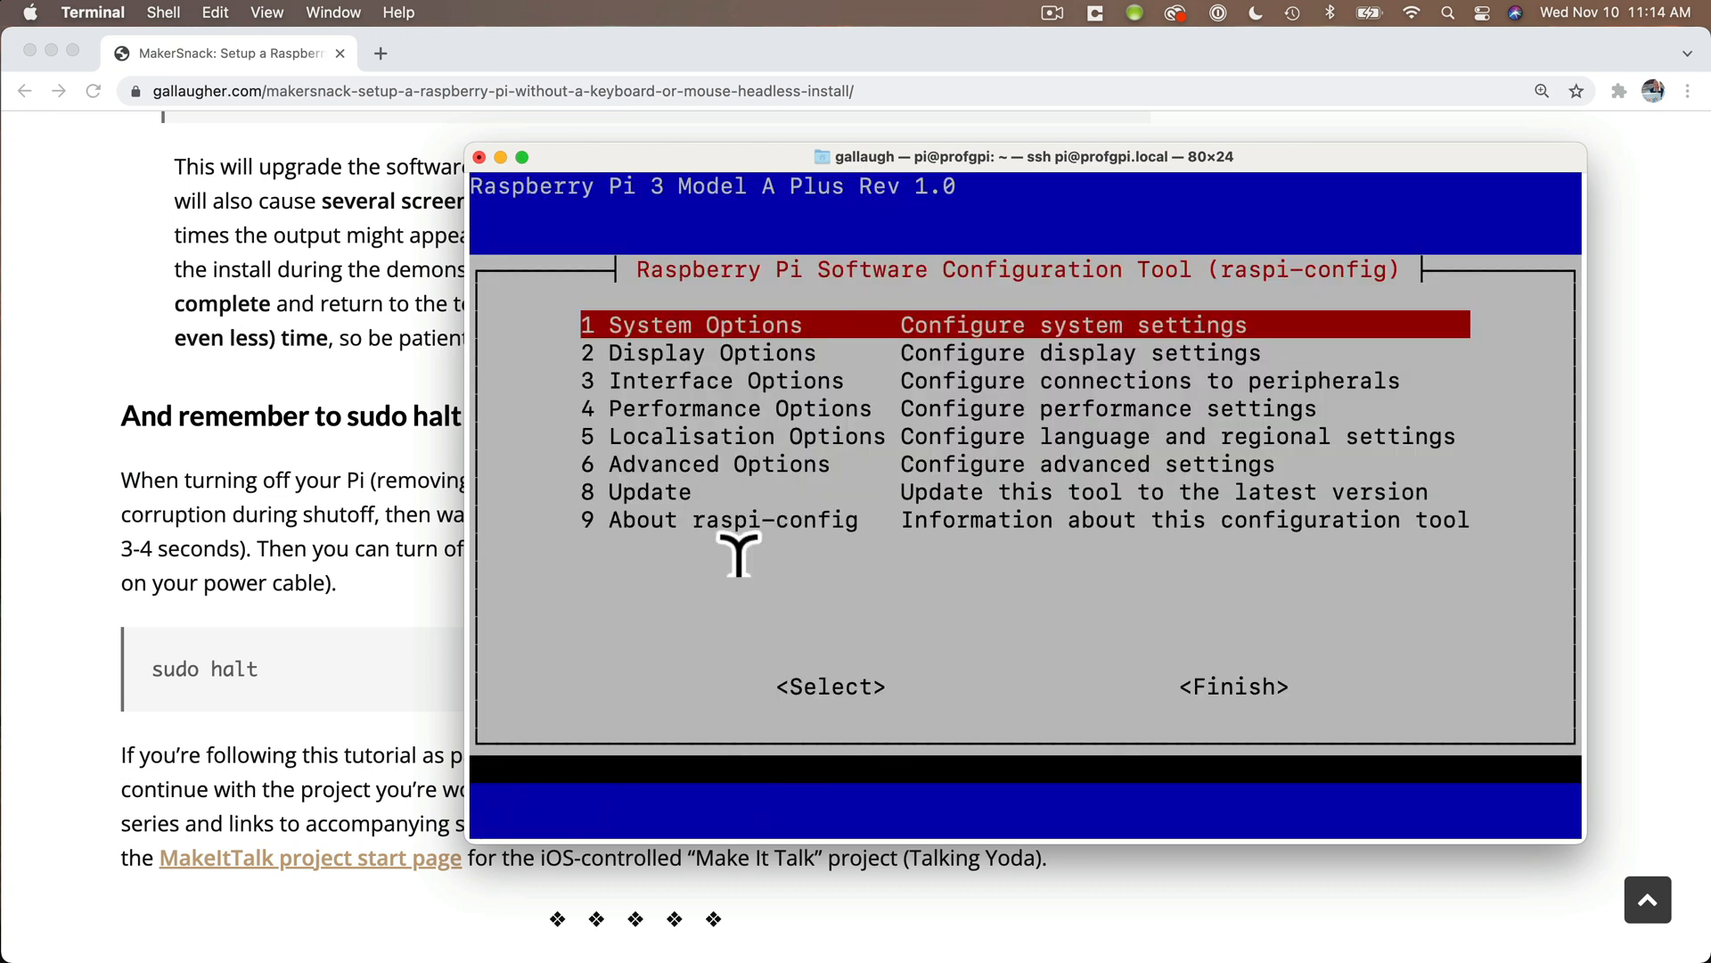
pyautogui.moveTo(950, 682)
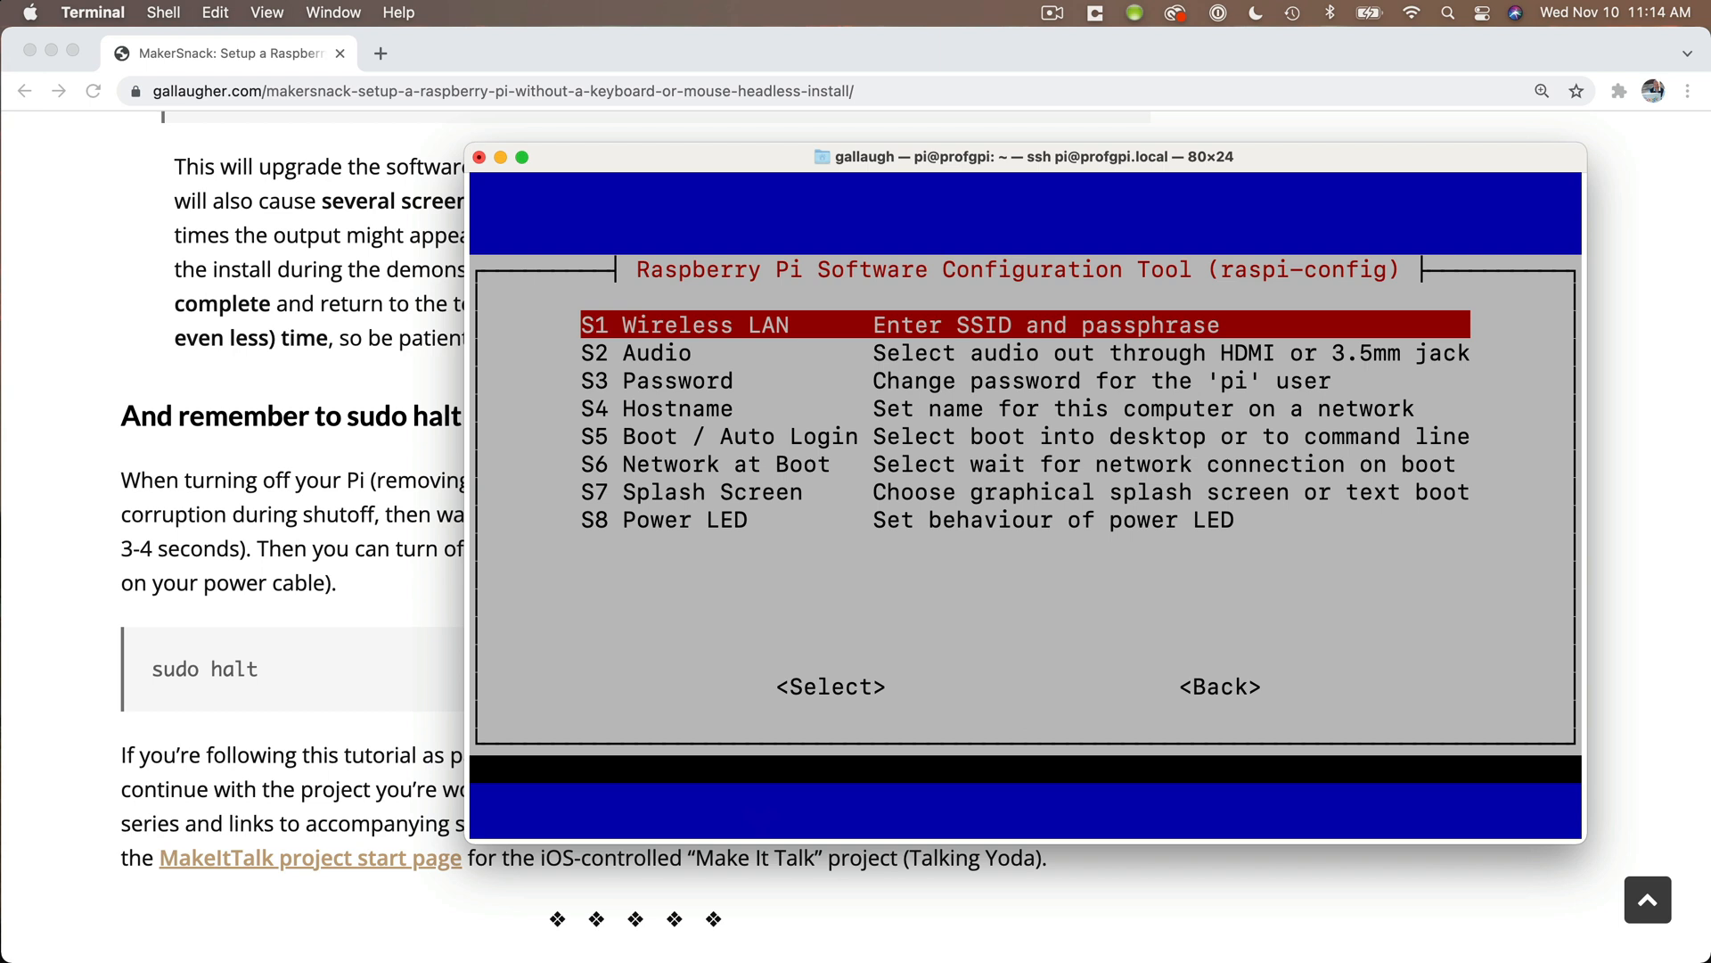
pyautogui.press('Down')
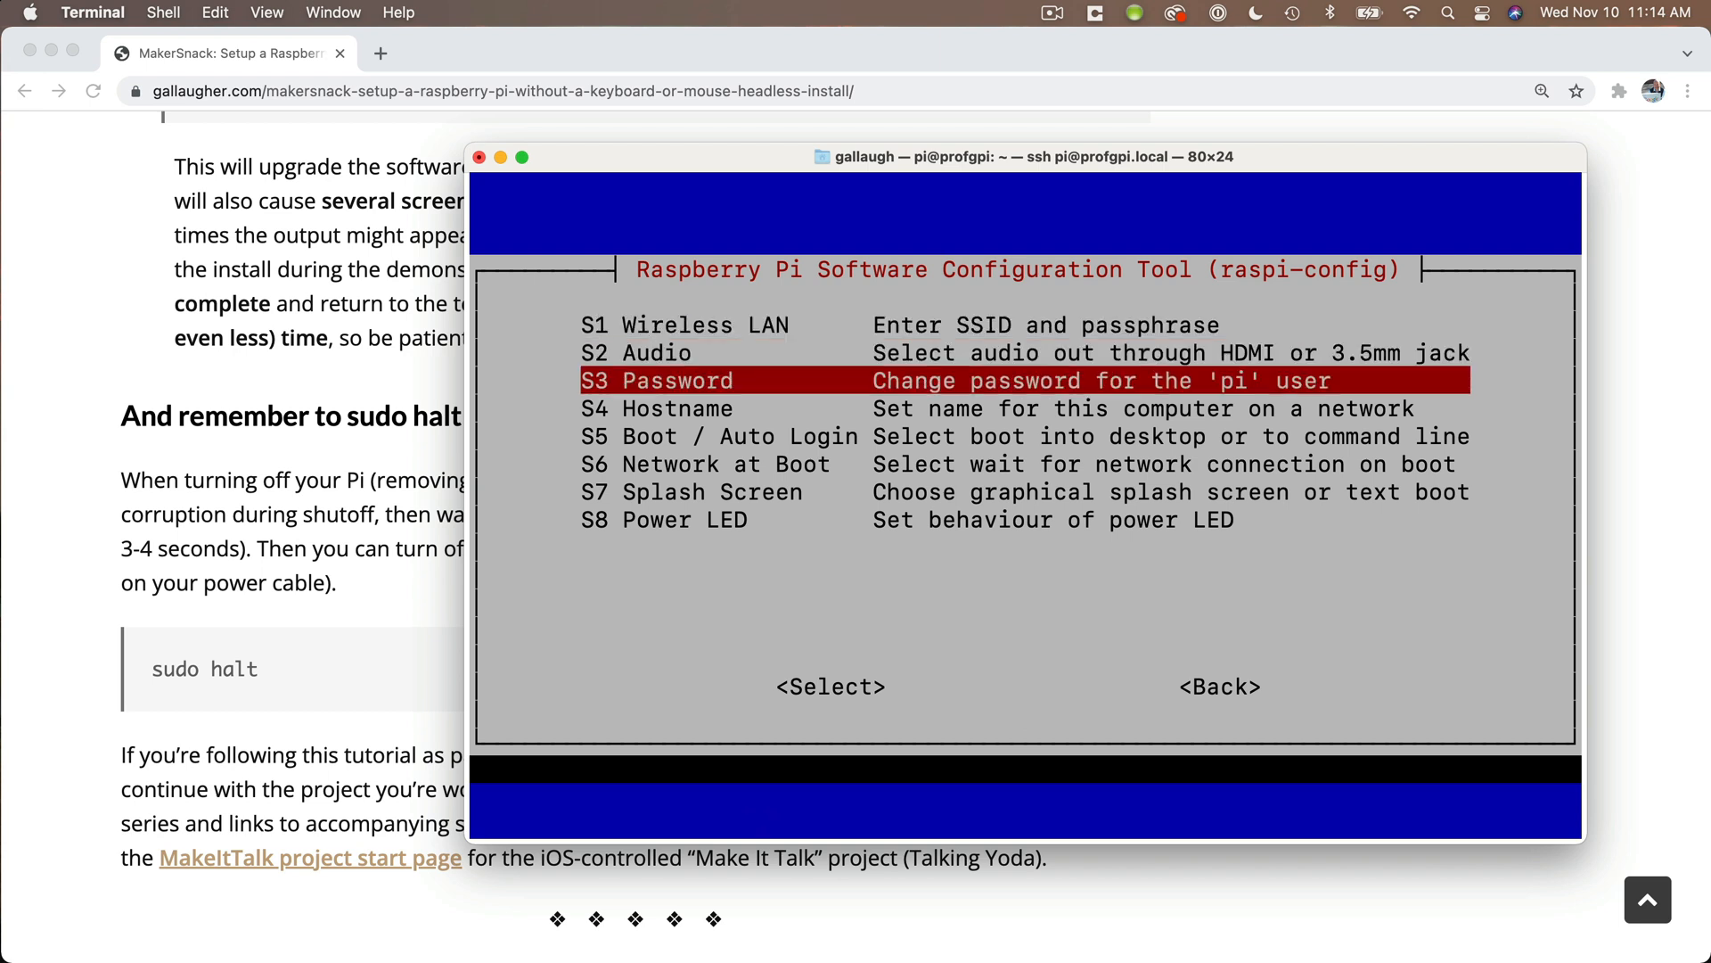
pyautogui.press('Down')
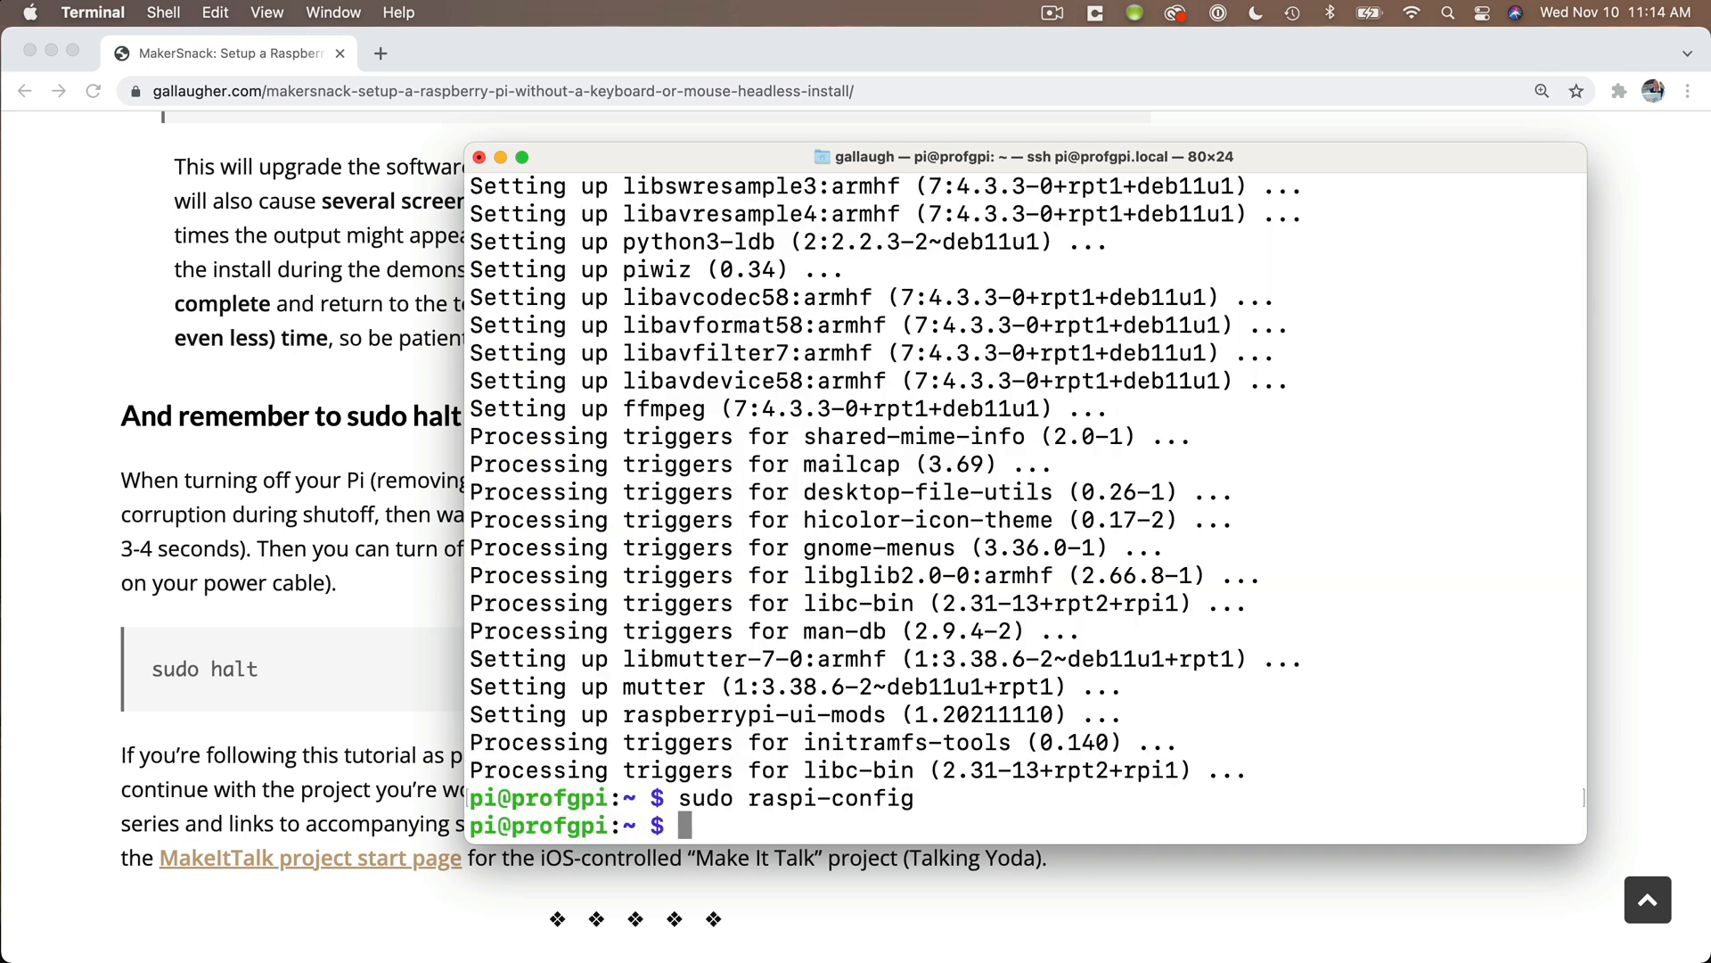
pyautogui.moveTo(286, 686)
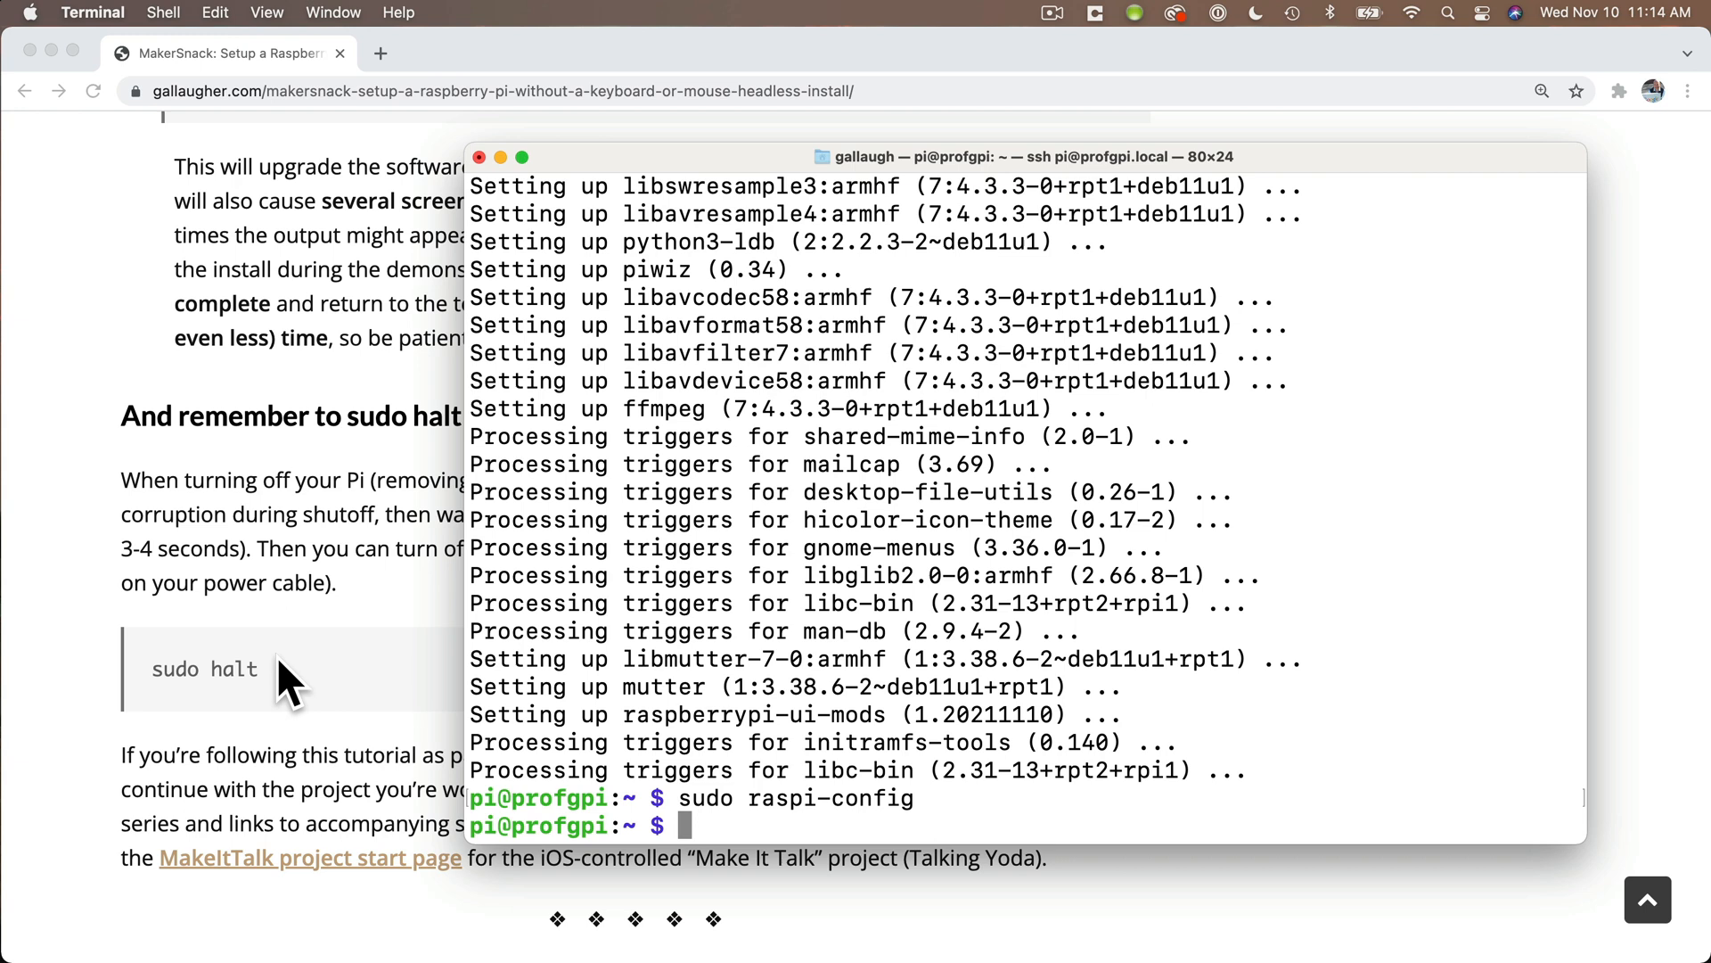
# Type 'sudo' at the Pi's command prompt.
pyautogui.write('sudo')
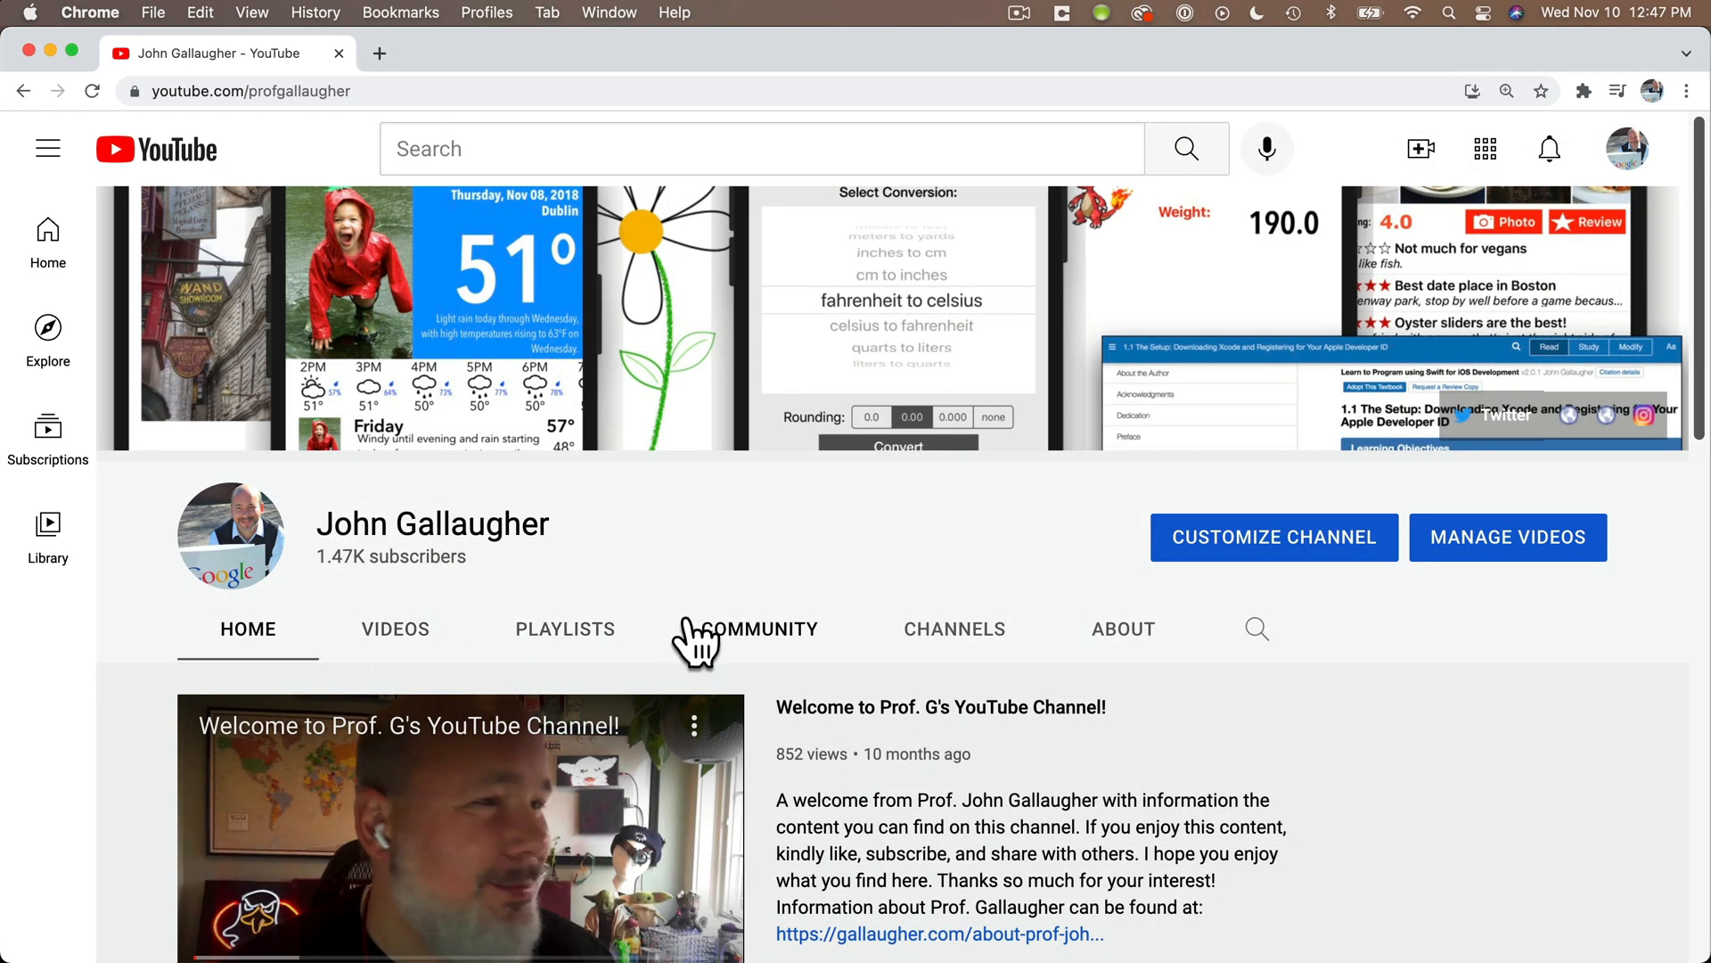
# Scroll the YouTube channel page down to the Raspberry Pi Beginner playlist under Maker Playlists.
pyautogui.scroll(-3)
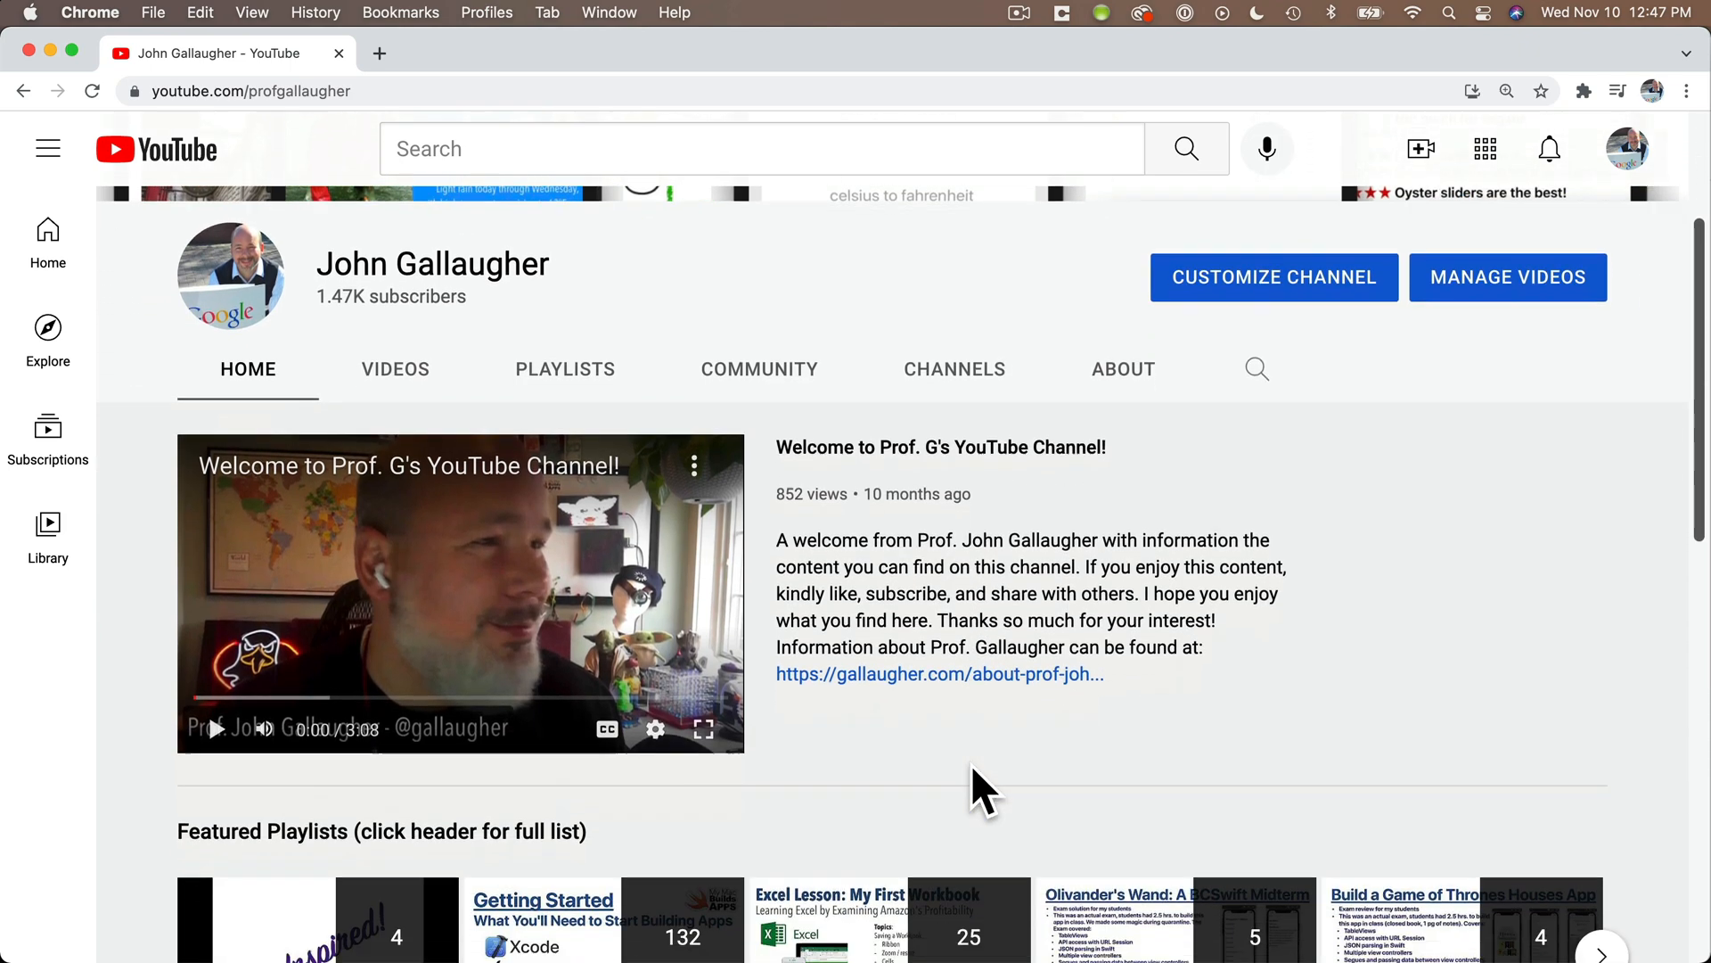
pyautogui.scroll(-3)
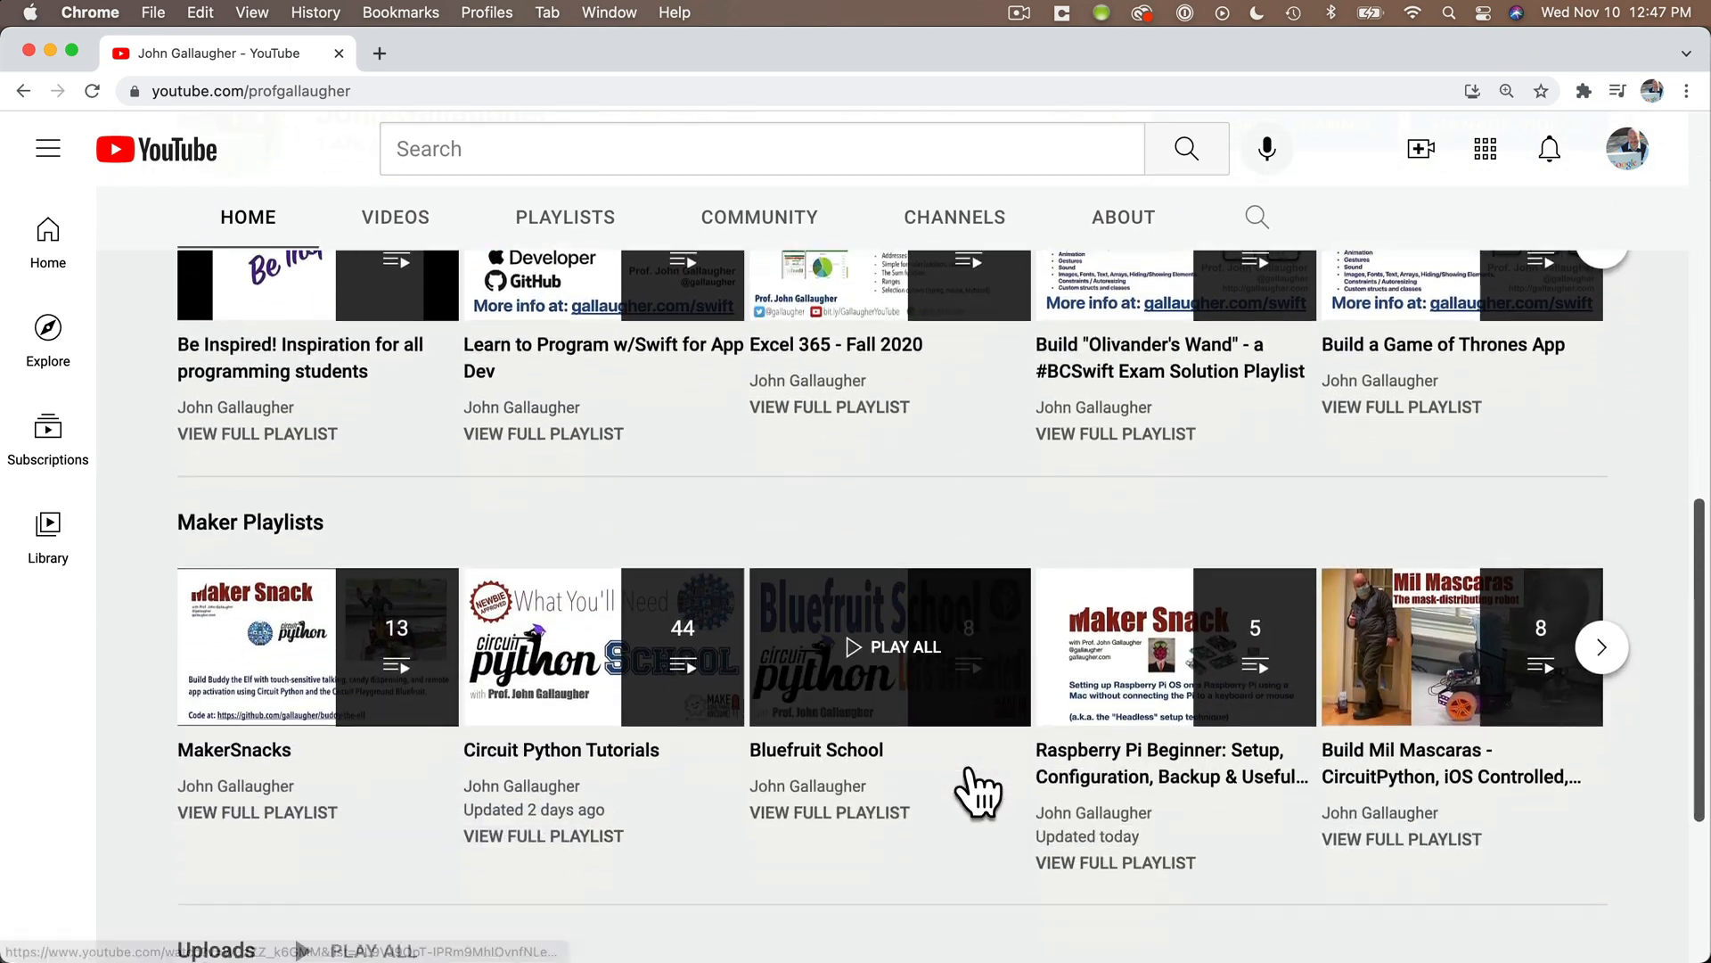